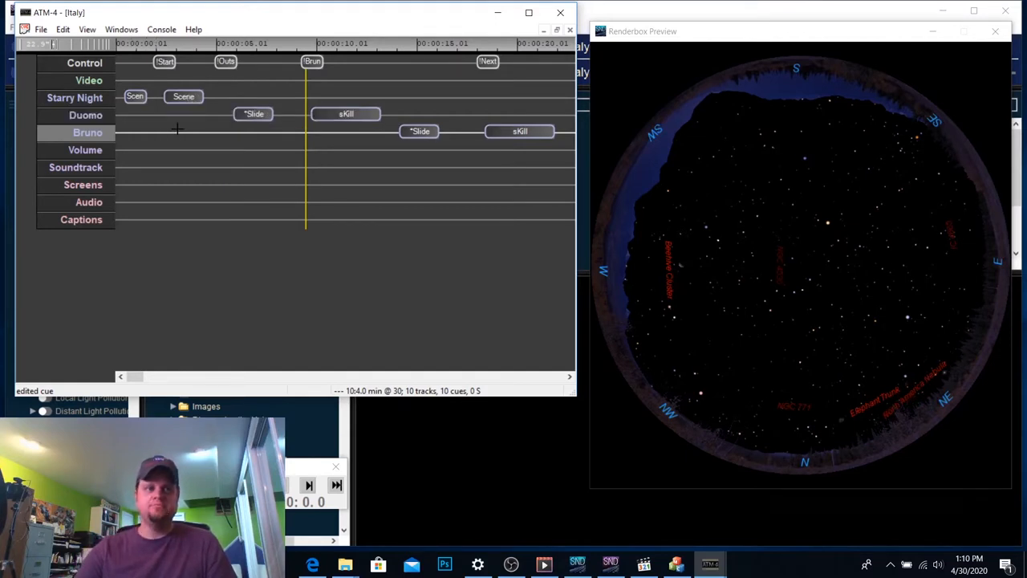
pyautogui.moveTo(346, 114)
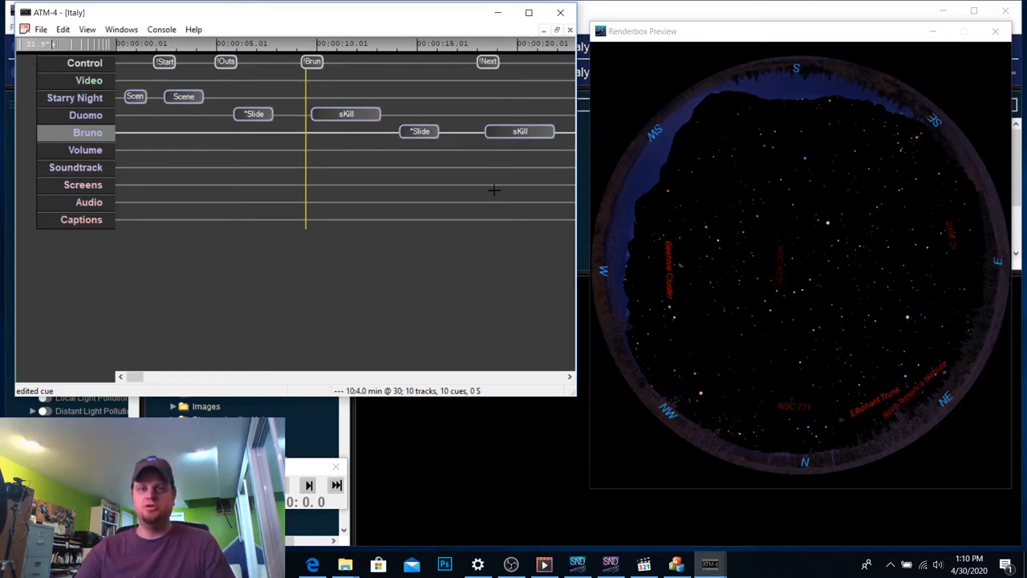
pyautogui.moveTo(519, 249)
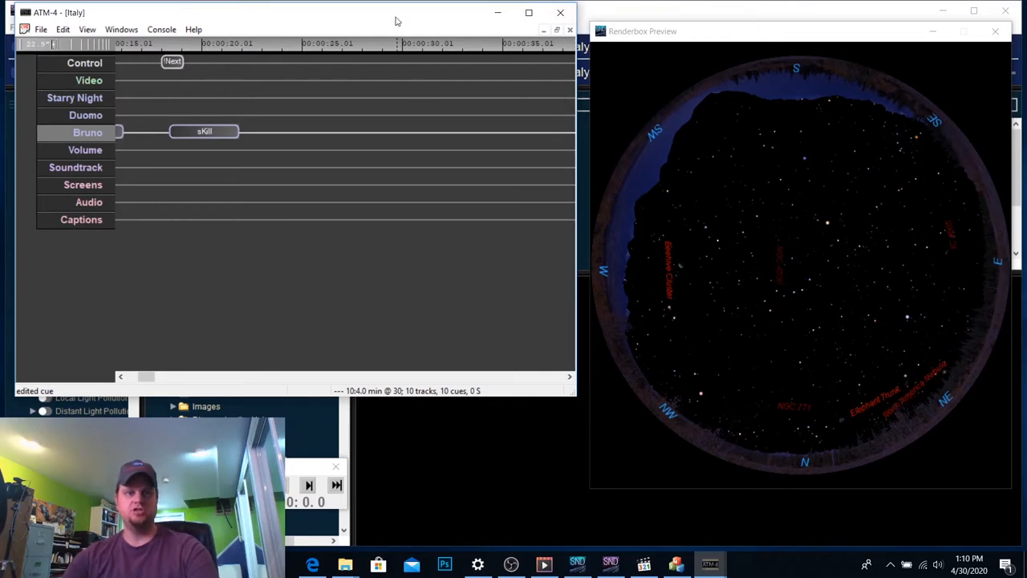
pyautogui.moveTo(874, 194)
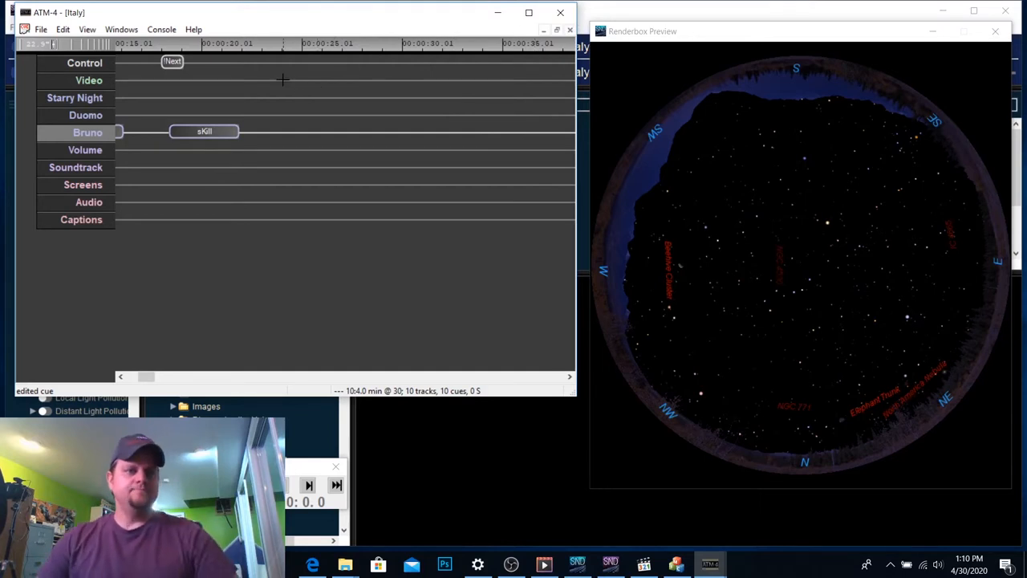
pyautogui.moveTo(60, 44)
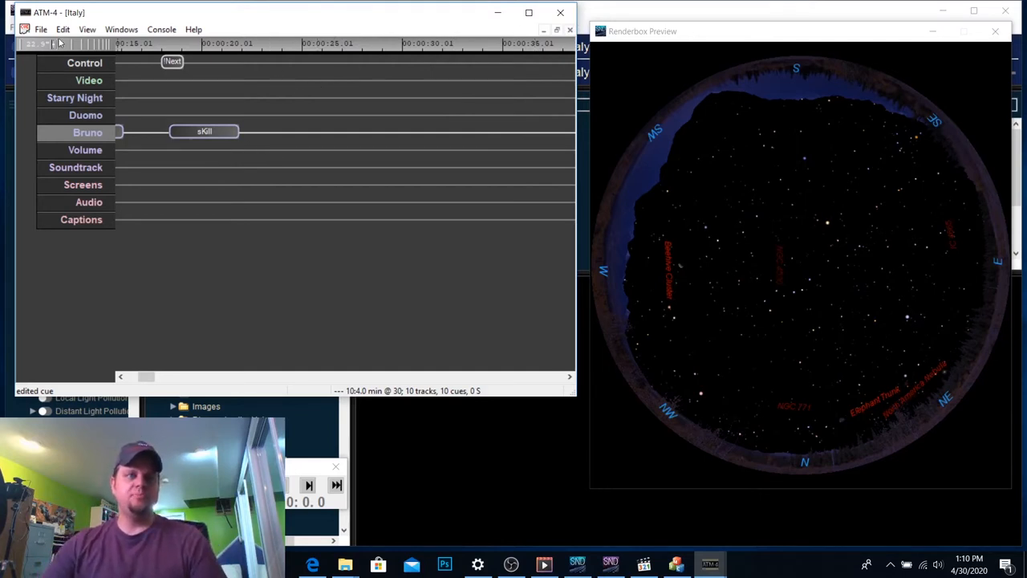
# - Add a Starry Night track from the File menu and name it Museo
pyautogui.click(41, 29)
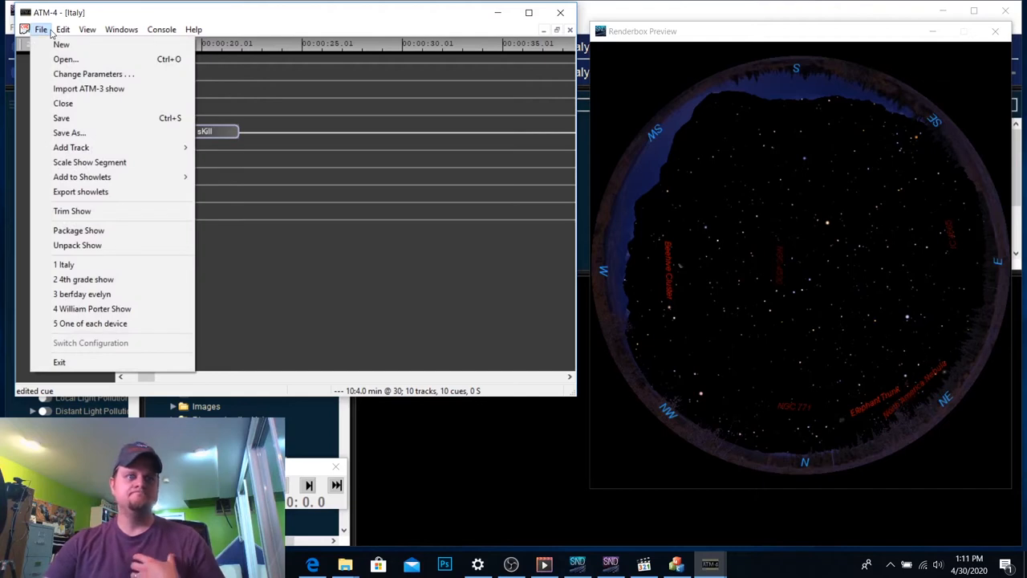
pyautogui.moveTo(70, 146)
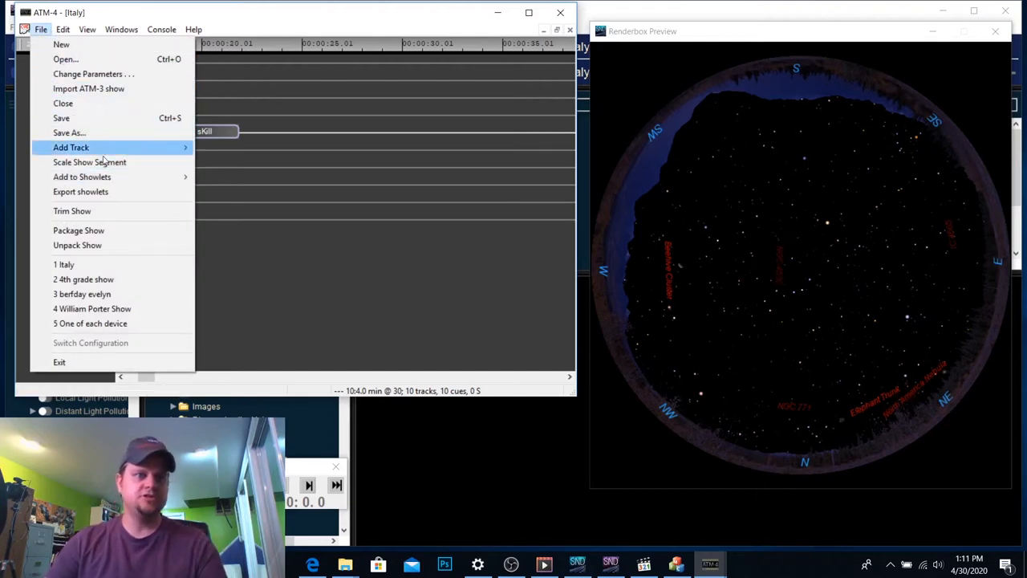
pyautogui.moveTo(81, 177)
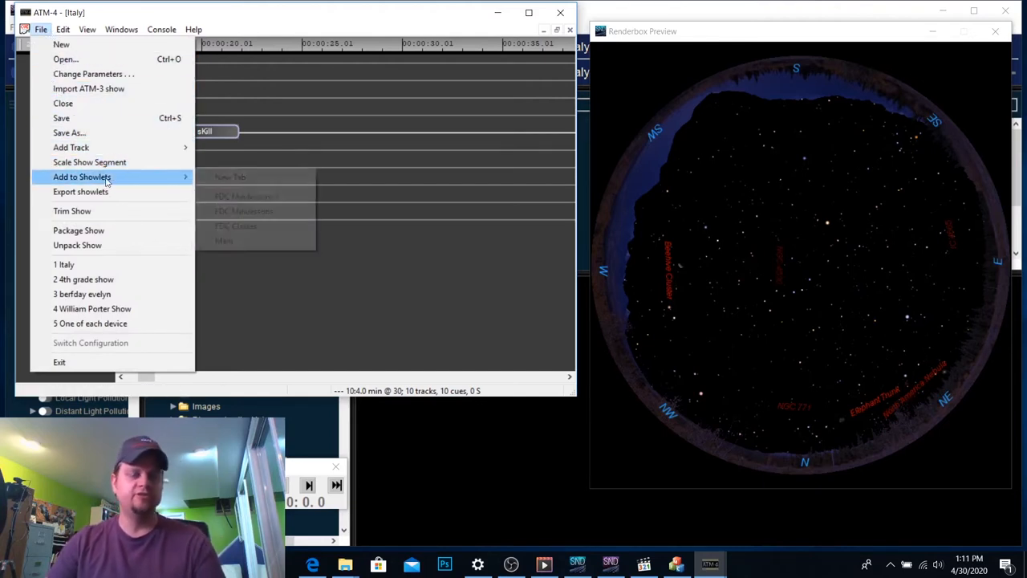
pyautogui.moveTo(82, 176)
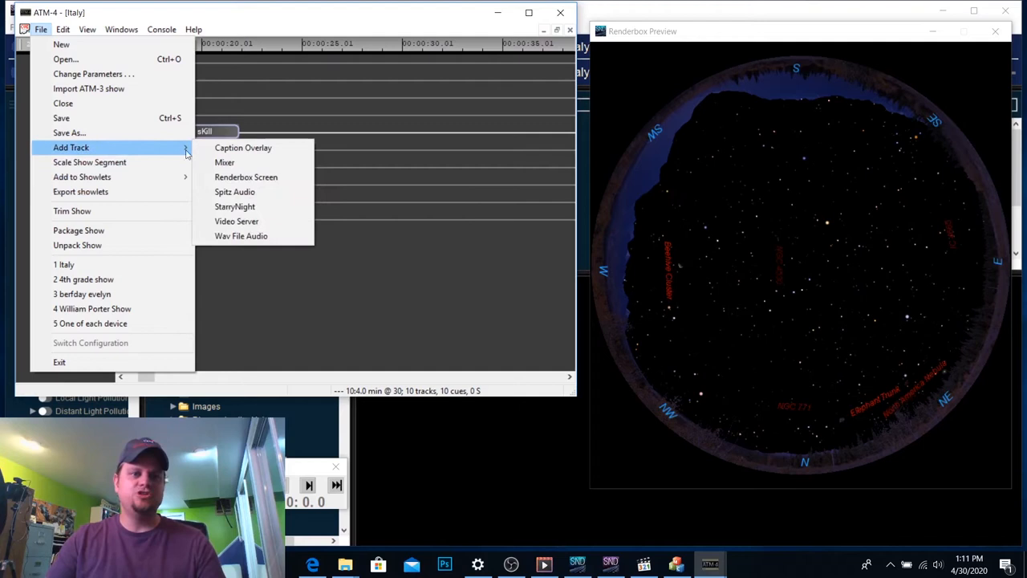
pyautogui.click(234, 207)
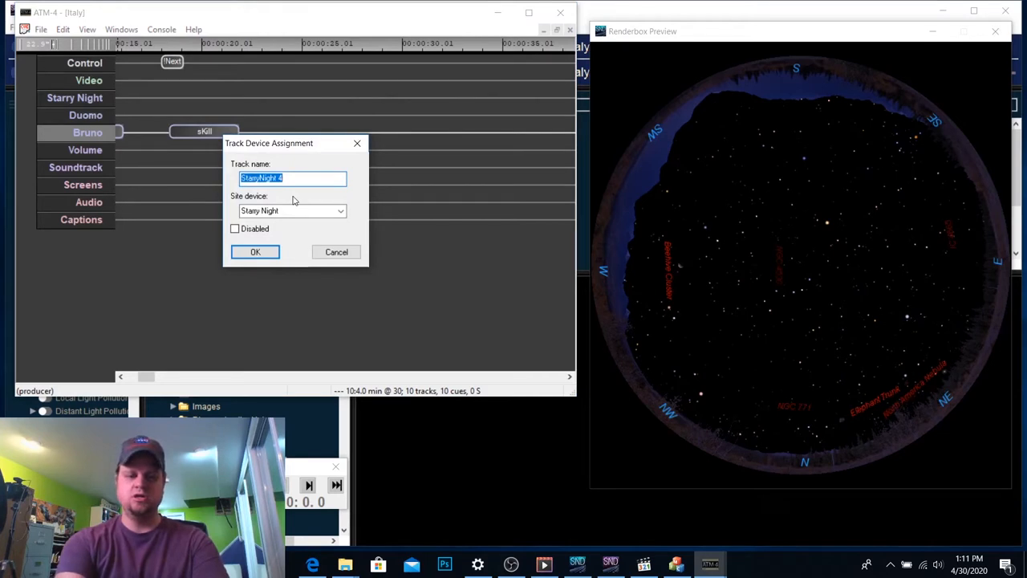
pyautogui.write('M')
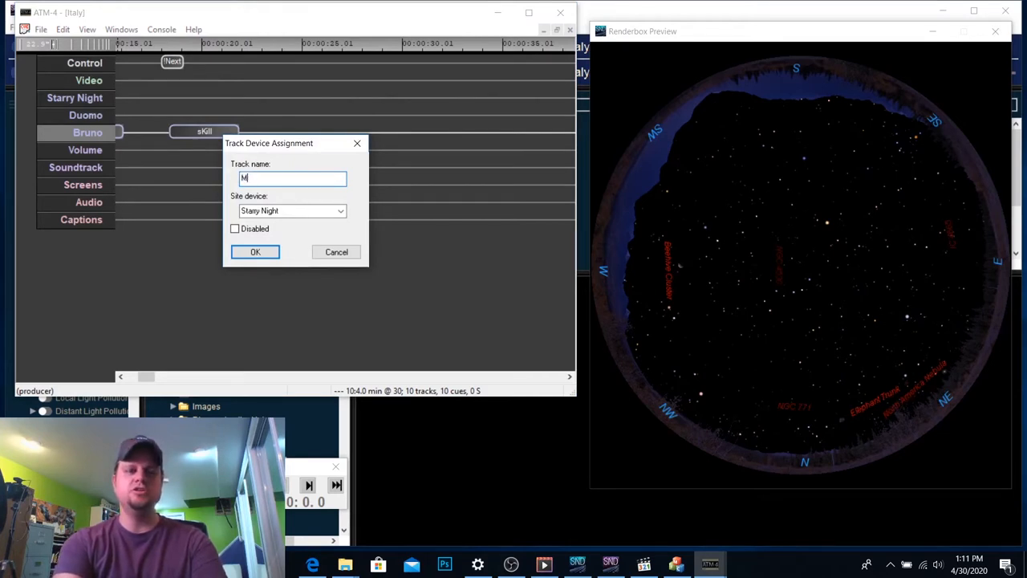
pyautogui.write('useo1')
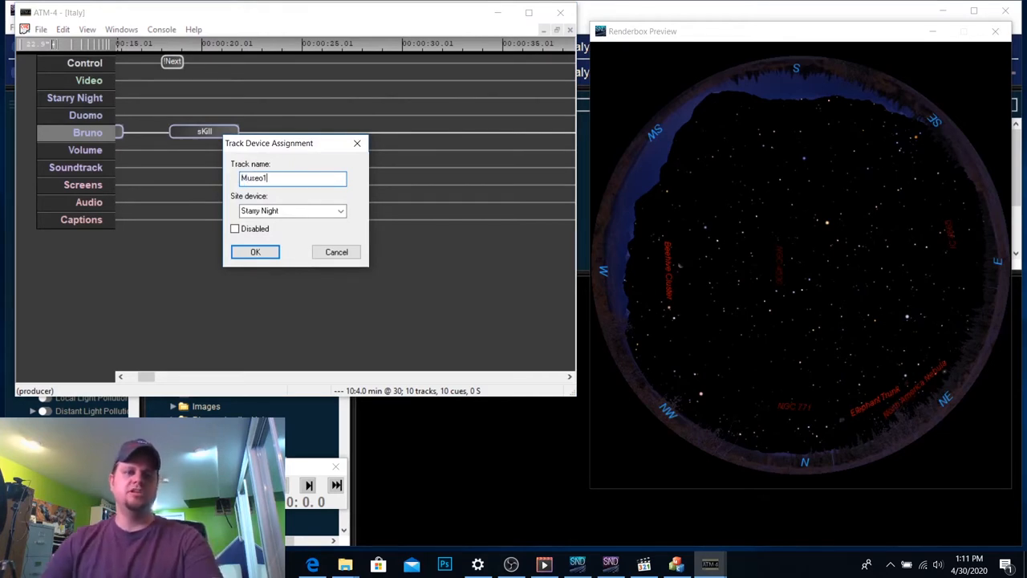
pyautogui.press('Backspace')
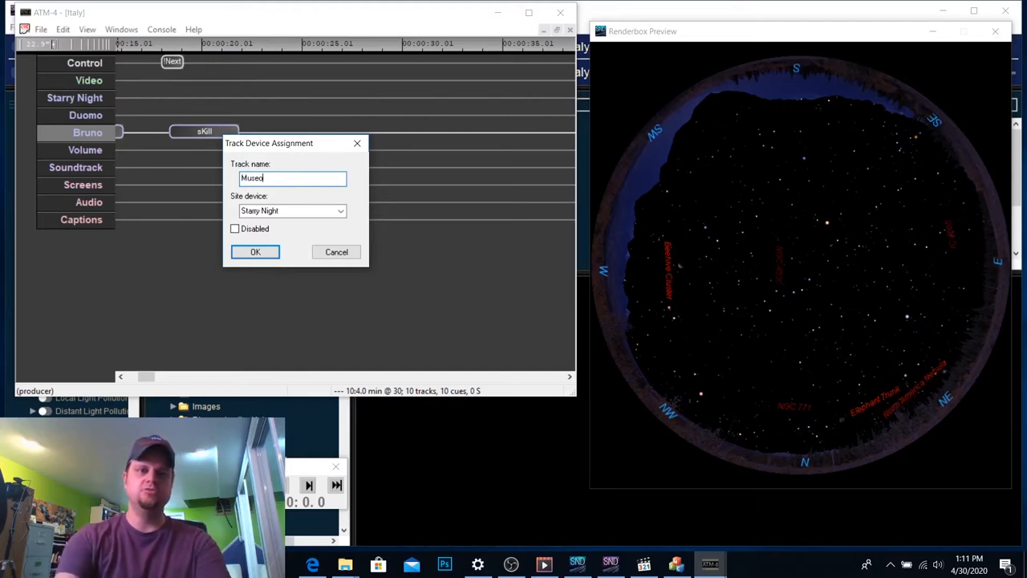
# - Confirm Museo01 and add two more Starry Night tracks, Museo02 and Museo03
pyautogui.click(255, 252)
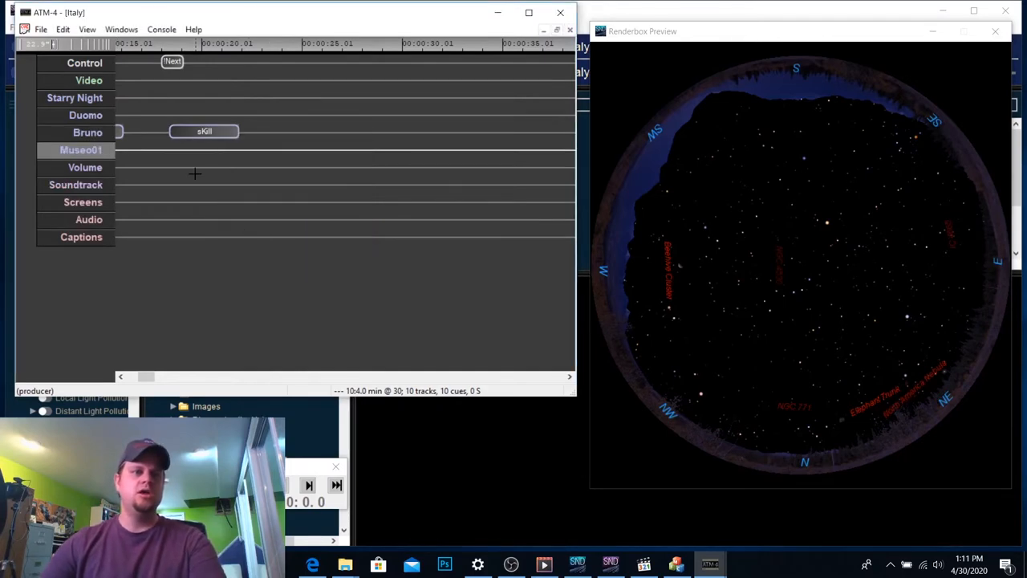
pyautogui.click(40, 29)
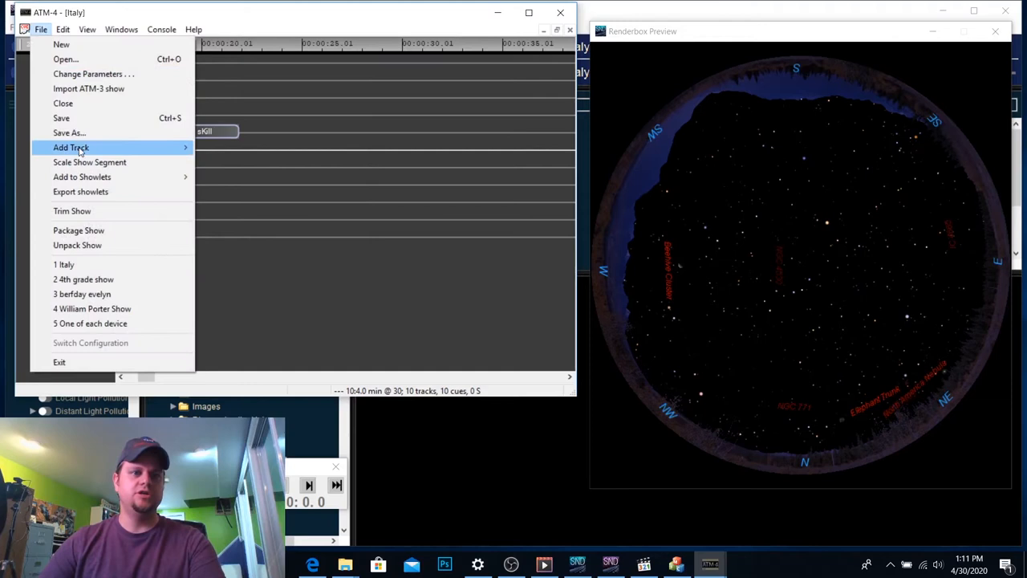
pyautogui.click(71, 146)
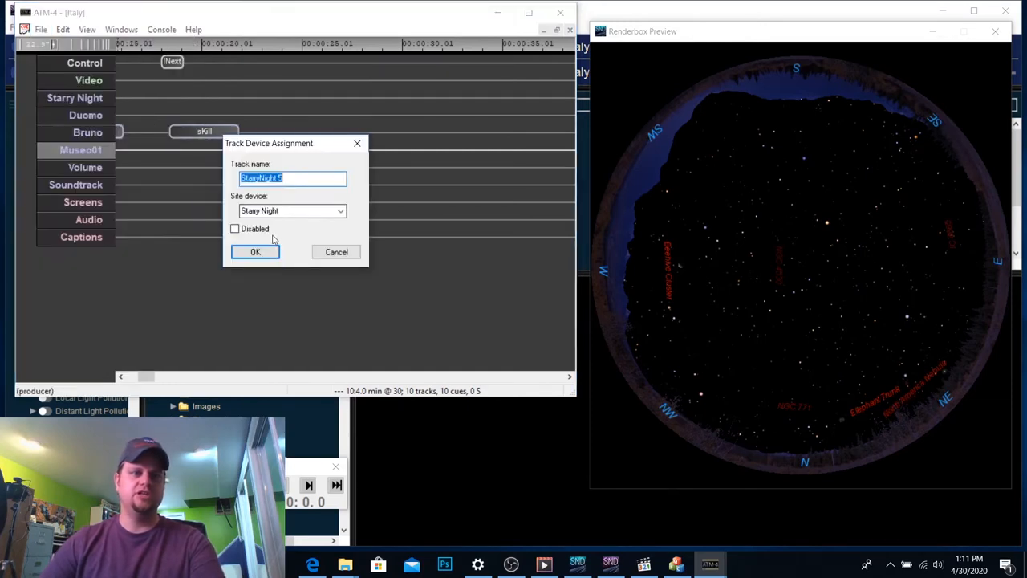
pyautogui.write('Museo')
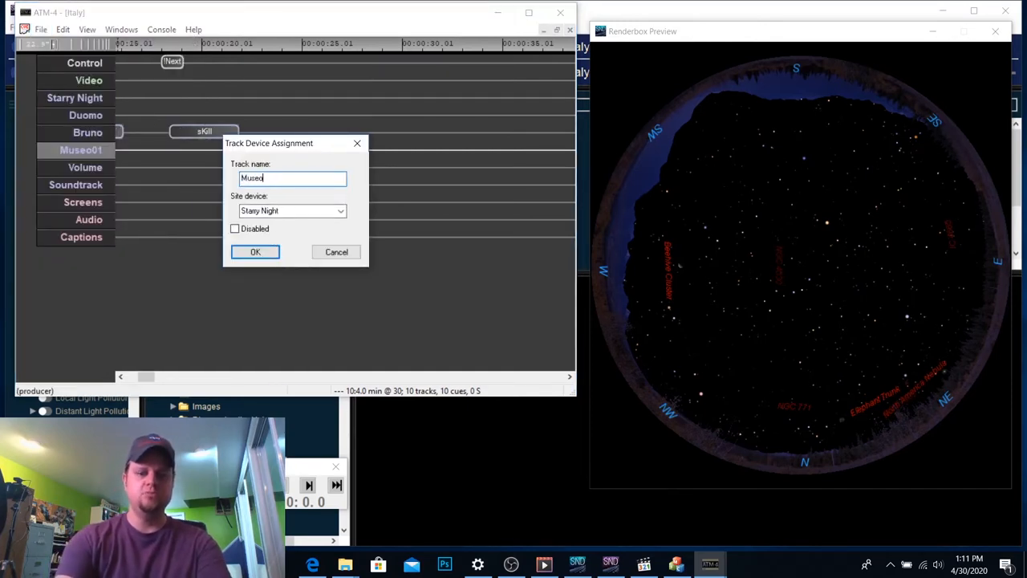
pyautogui.click(255, 251)
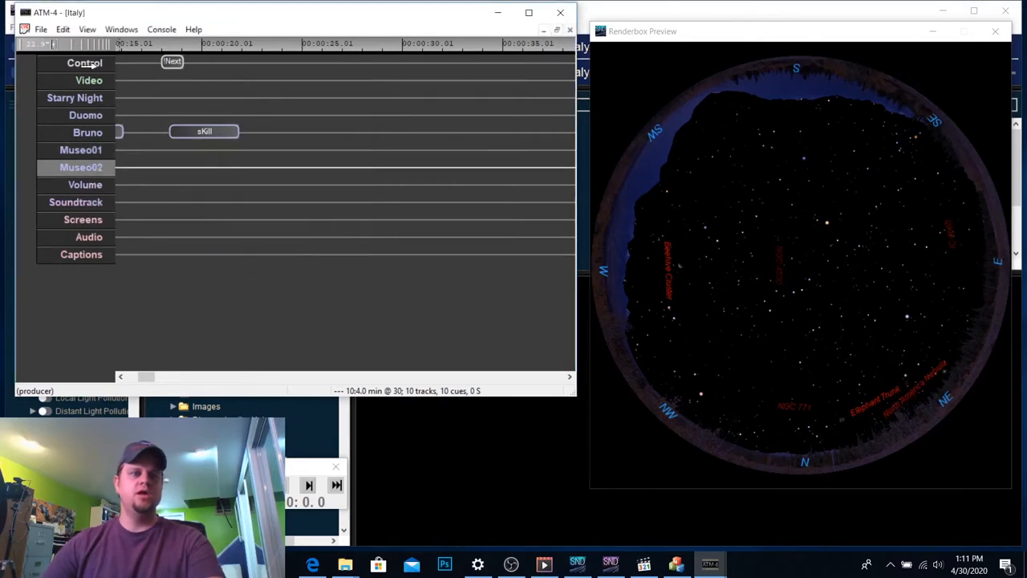
pyautogui.click(41, 30)
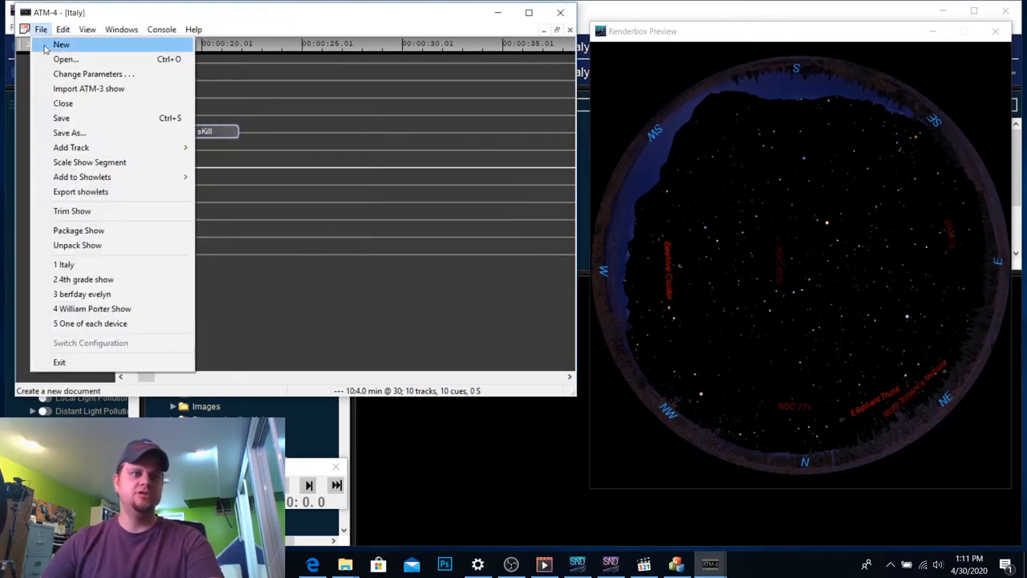
pyautogui.moveTo(90, 162)
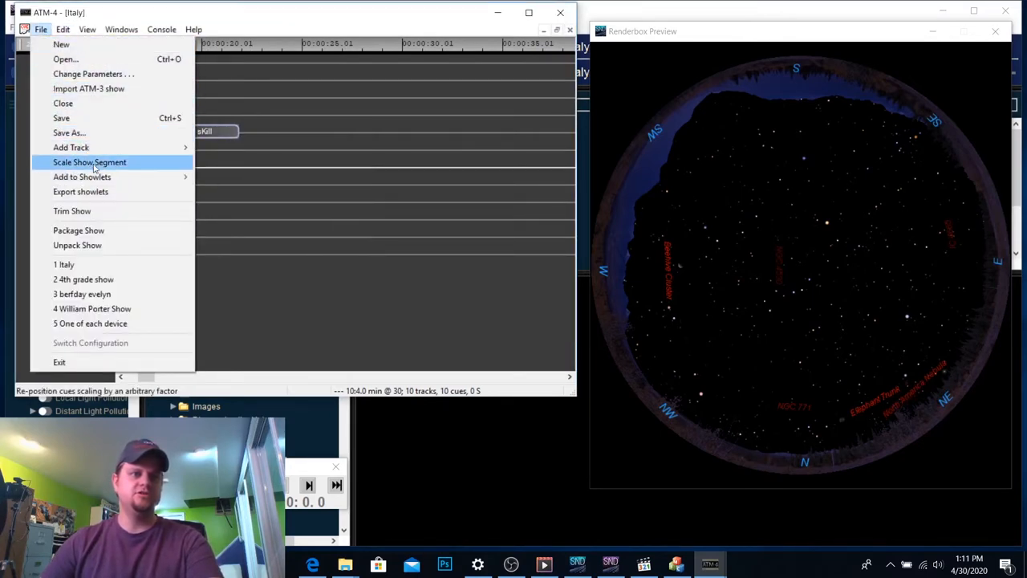
pyautogui.moveTo(71, 147)
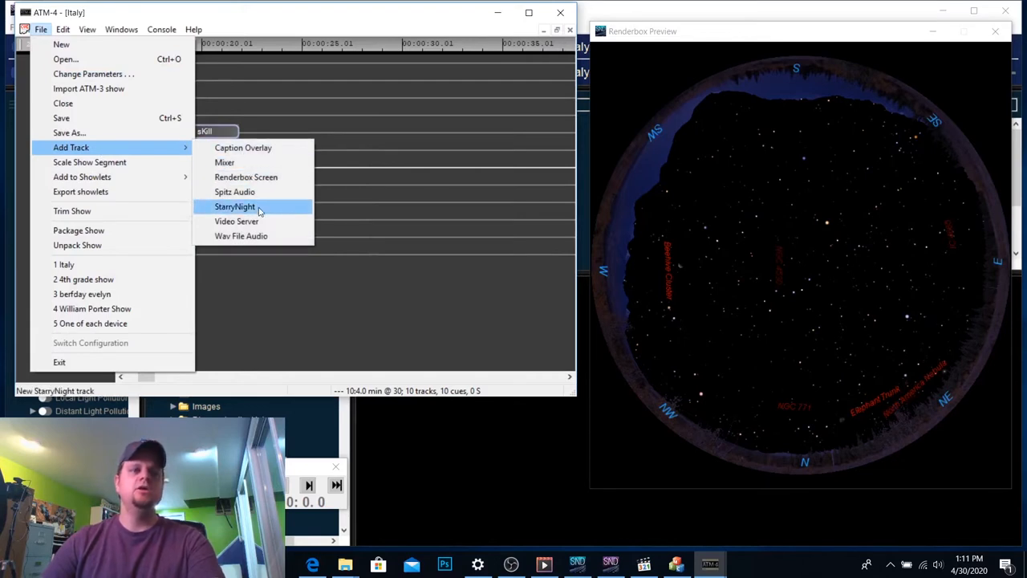
pyautogui.click(235, 206)
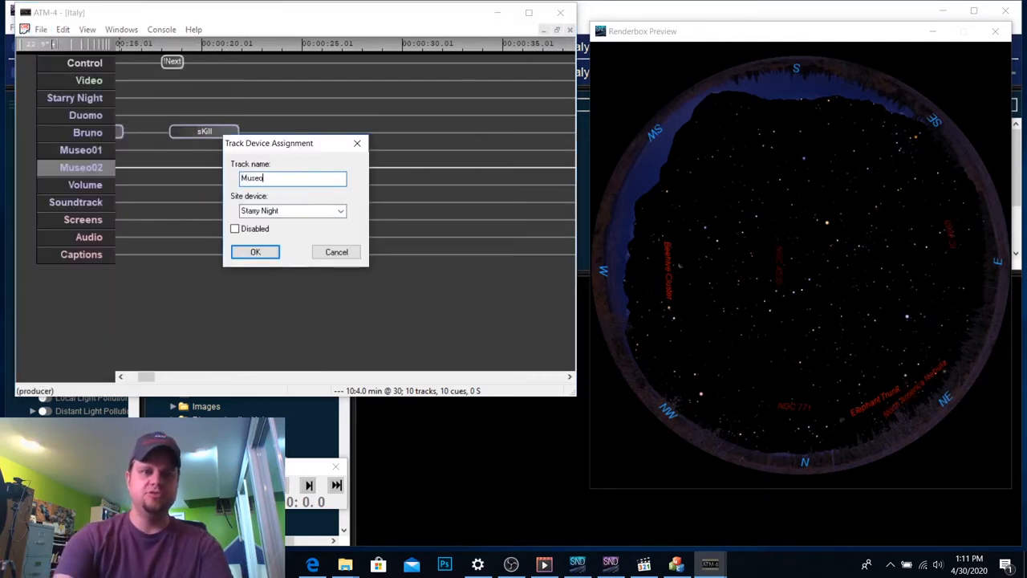
pyautogui.write('03')
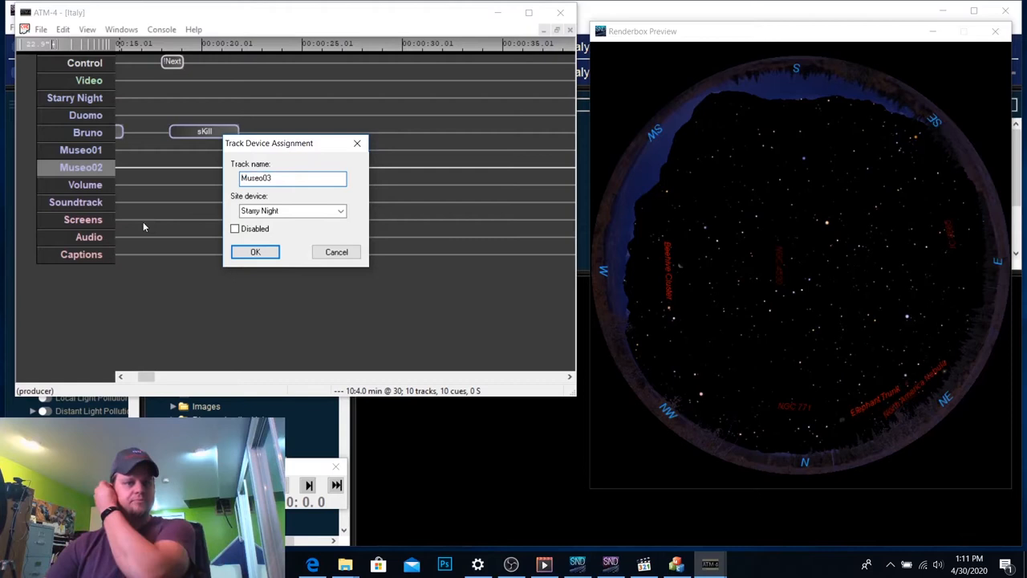
pyautogui.click(255, 251)
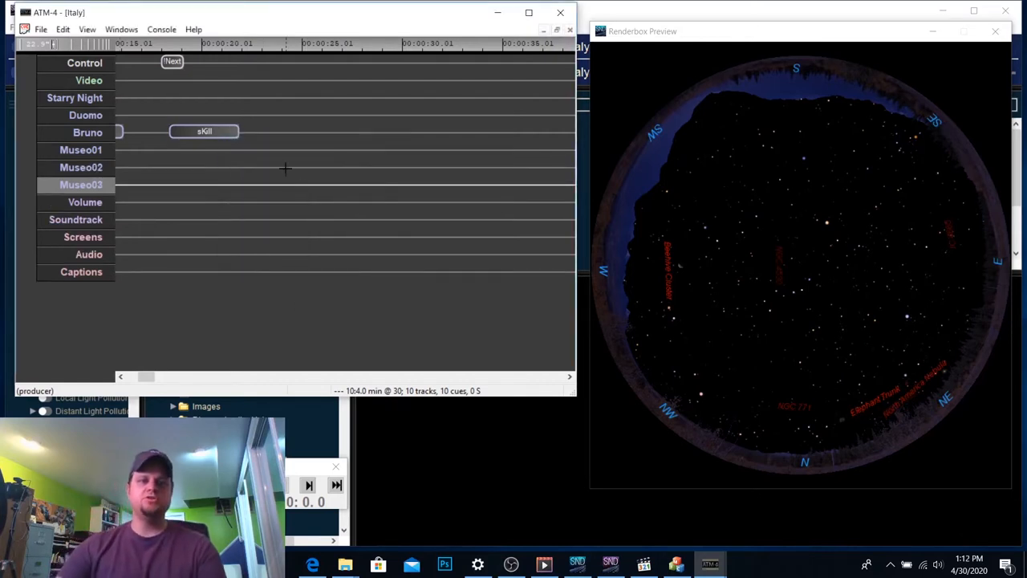
pyautogui.moveTo(266, 143)
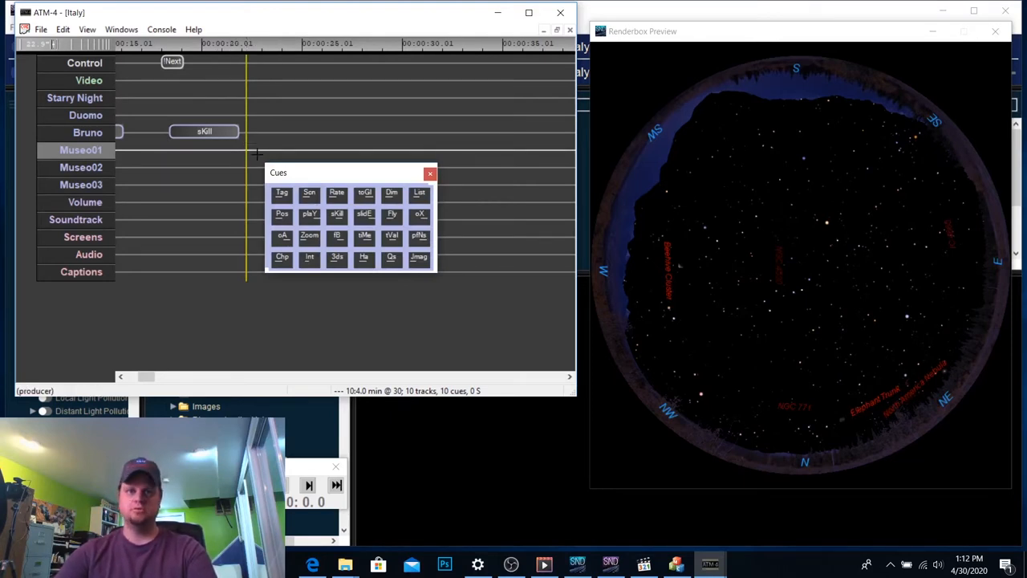
pyautogui.moveTo(337, 335)
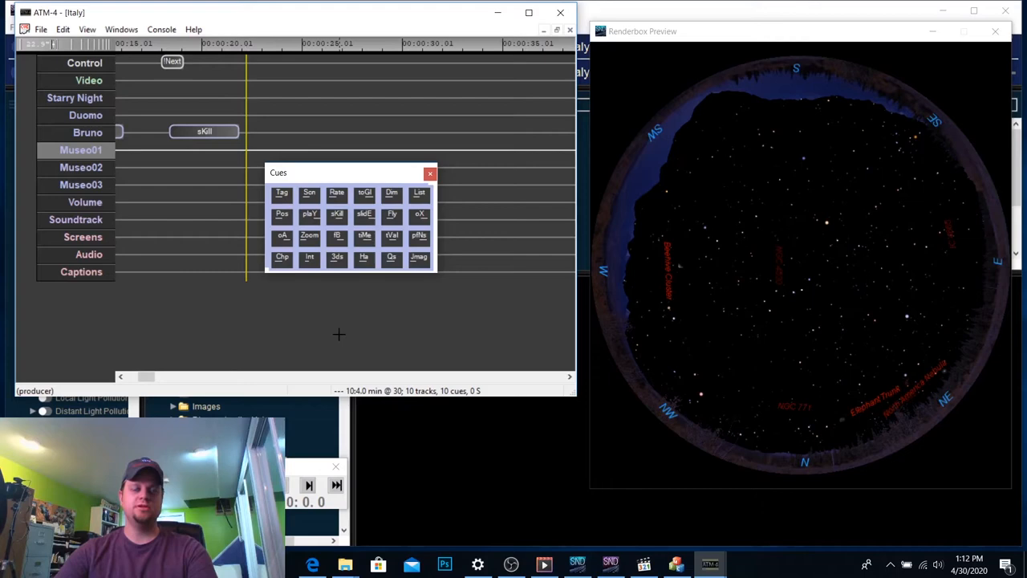
pyautogui.moveTo(359, 245)
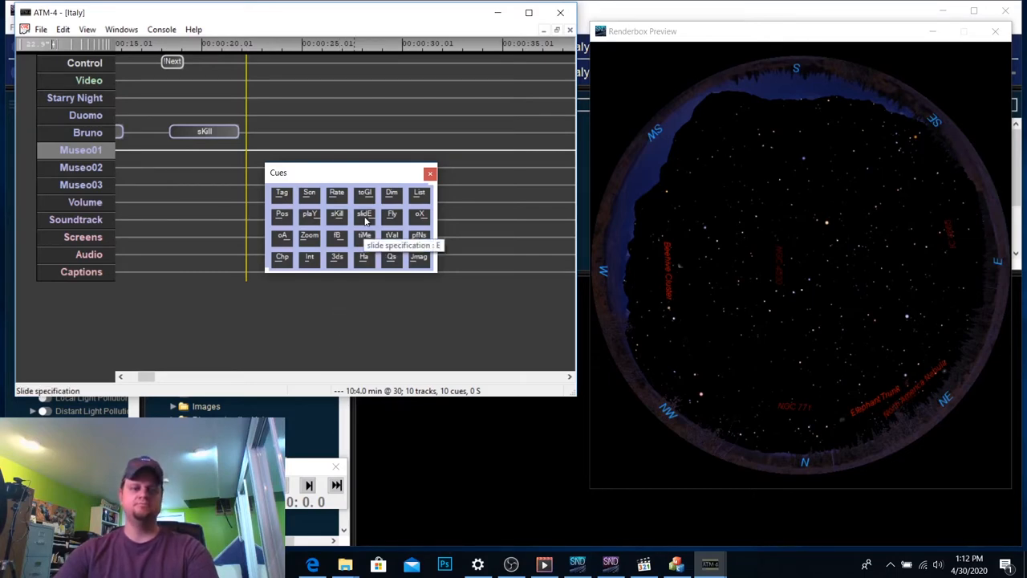
# - Begin a live slide cue on Museo01 and browse for its image file
pyautogui.click(365, 213)
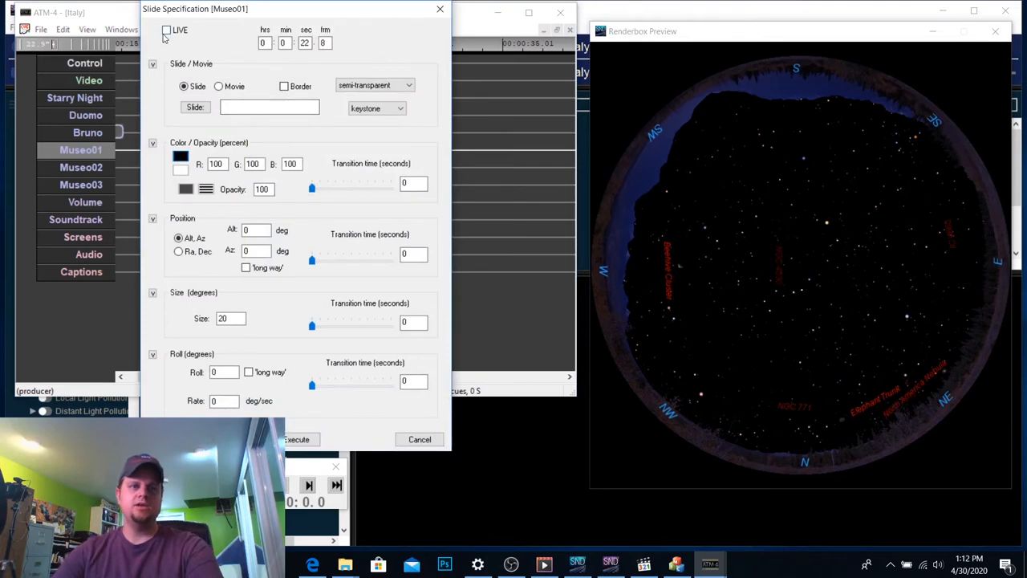
pyautogui.click(166, 29)
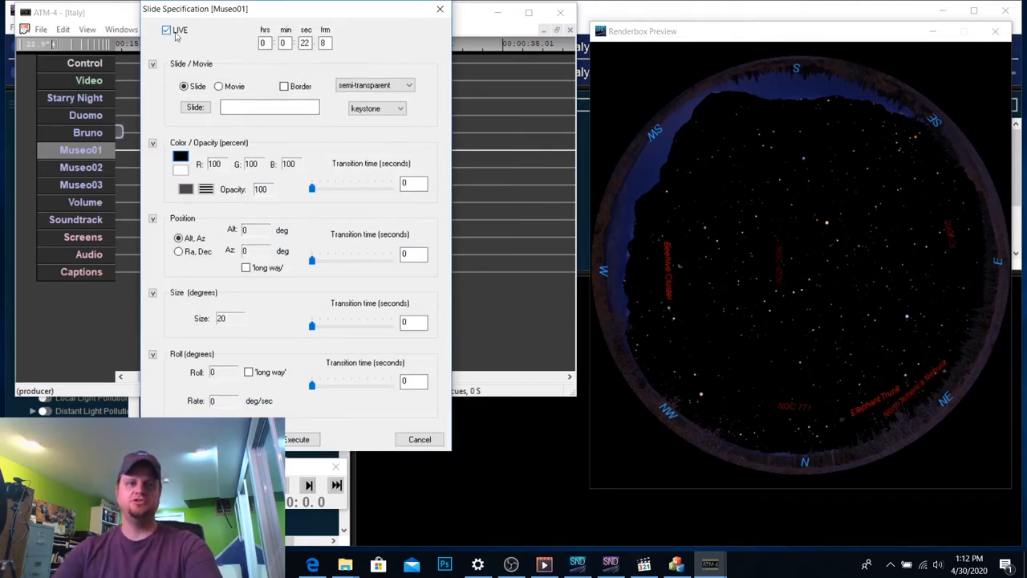
pyautogui.click(269, 107)
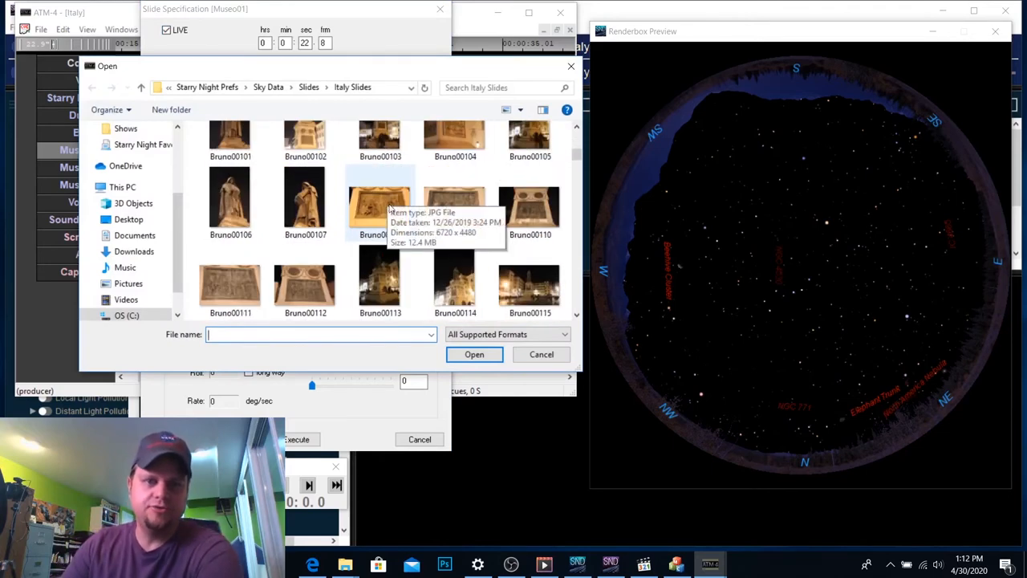
# - Scroll the Italy Slides folder to locate the MuseoGal00001 photo
pyautogui.scroll(-3)
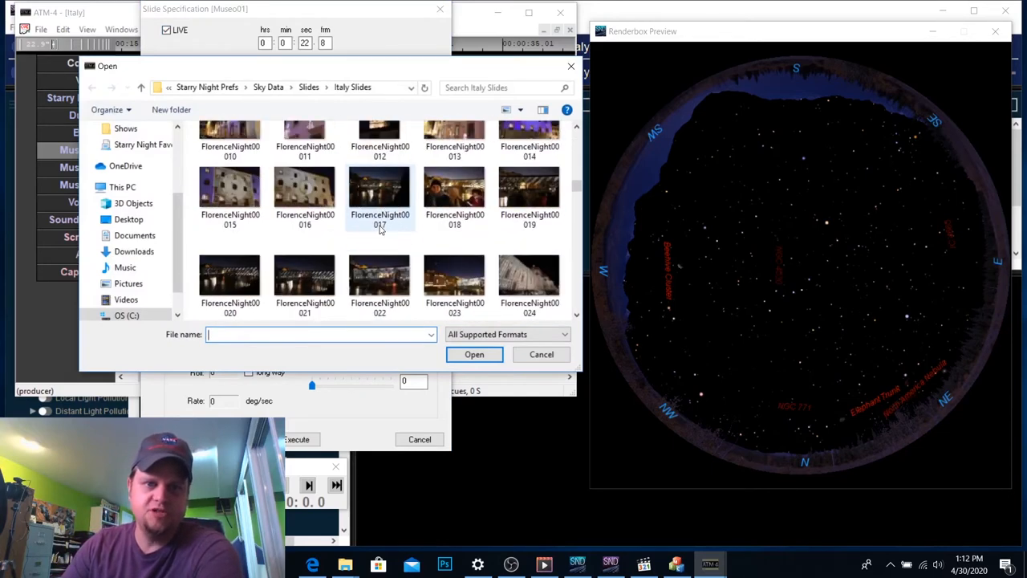
pyautogui.scroll(-3)
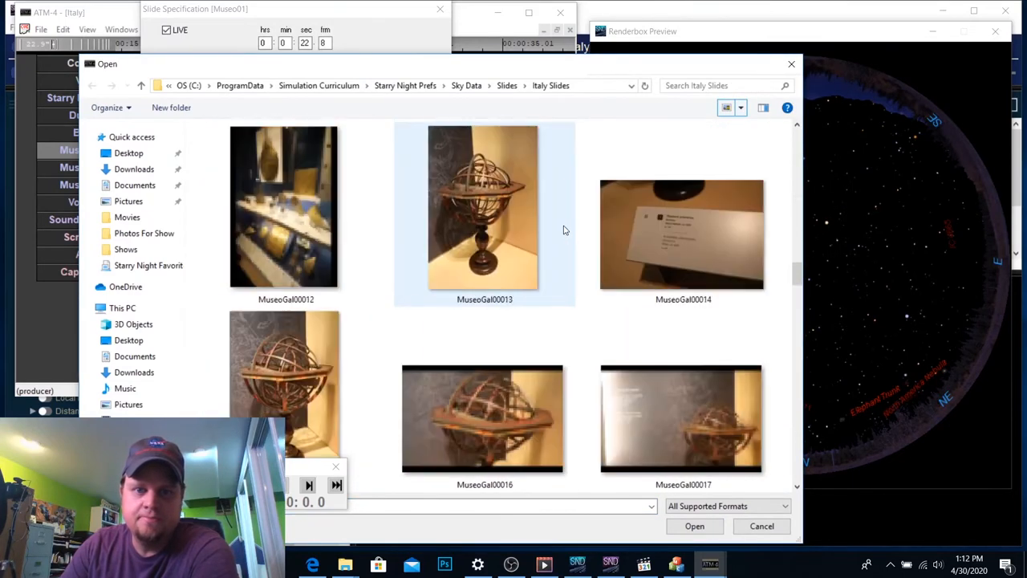
pyautogui.scroll(3)
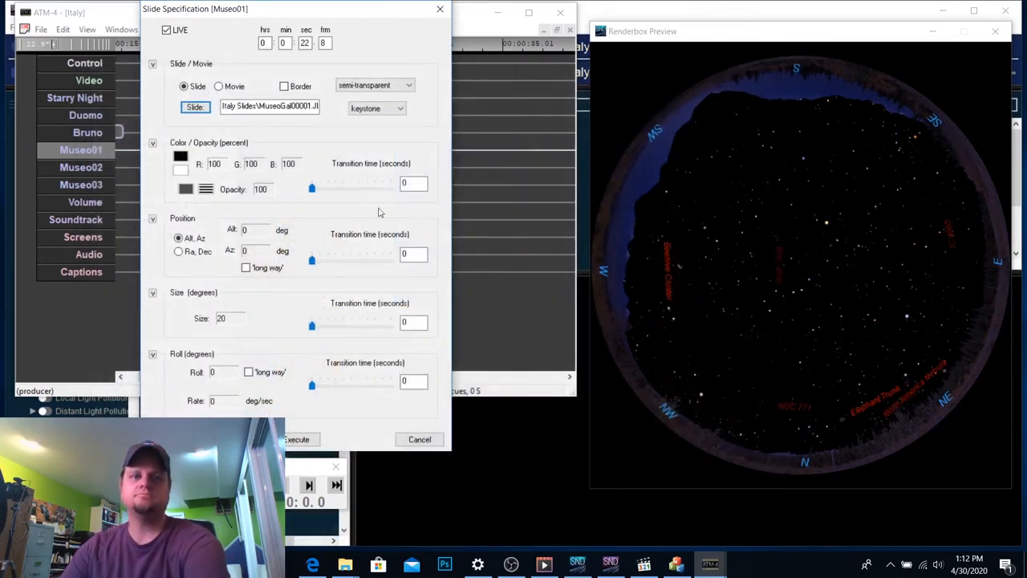
# - Set the fade-in time, enlarge the slide on the dome, and execute the Museo01 cue
pyautogui.click(413, 183)
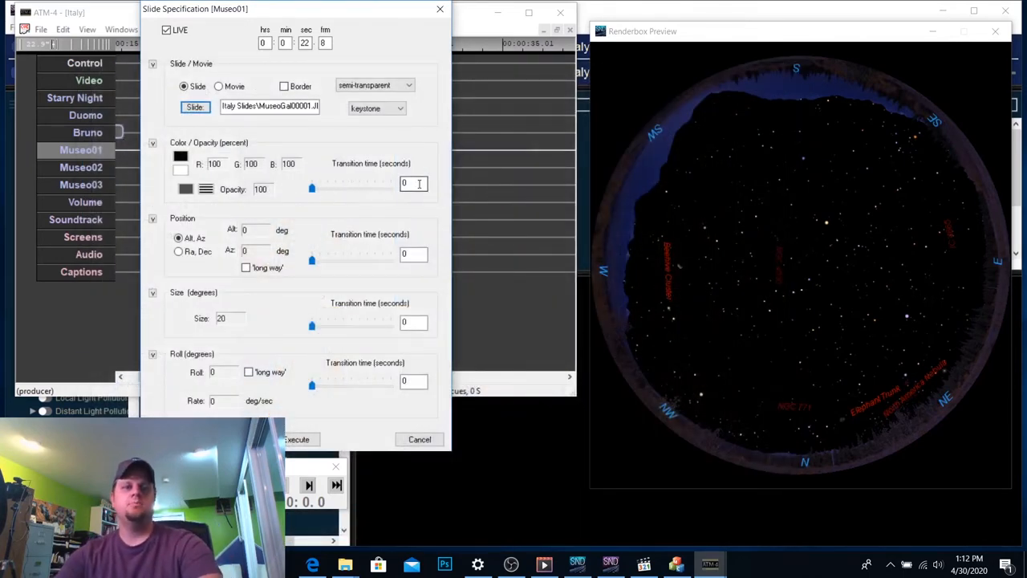
pyautogui.write('4')
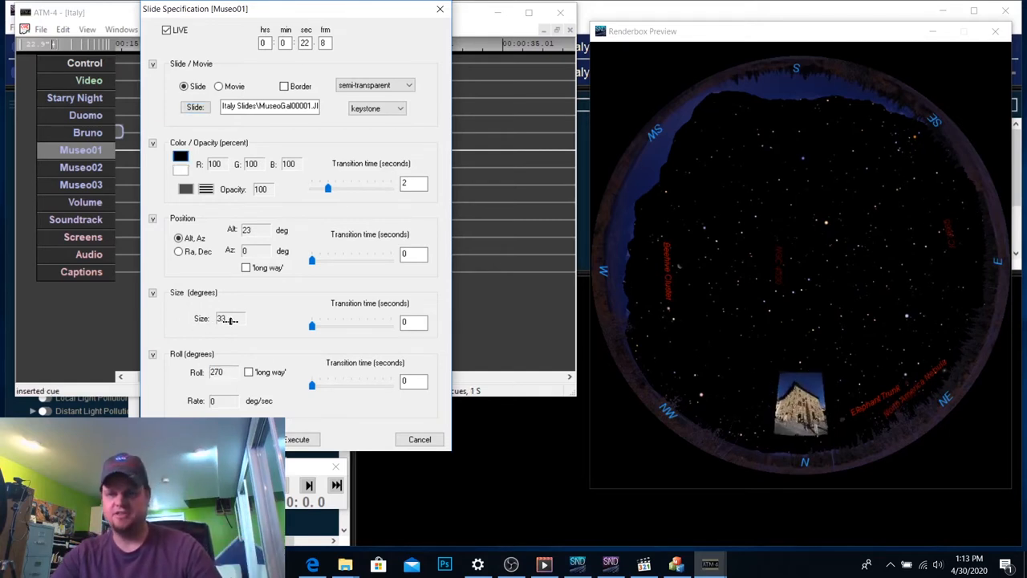
pyautogui.moveTo(313, 325); pyautogui.dragTo(326, 325)
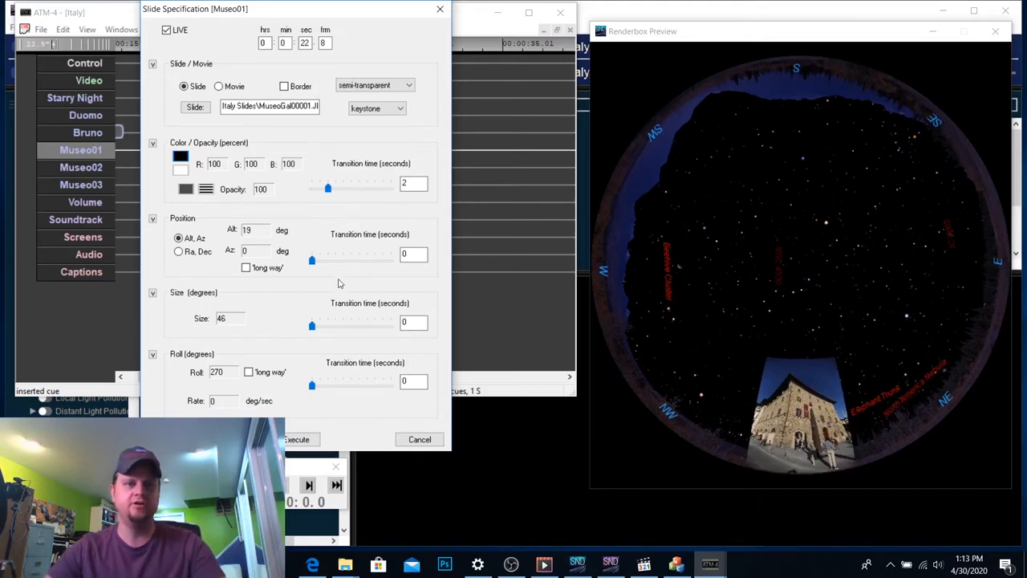
pyautogui.moveTo(357, 277)
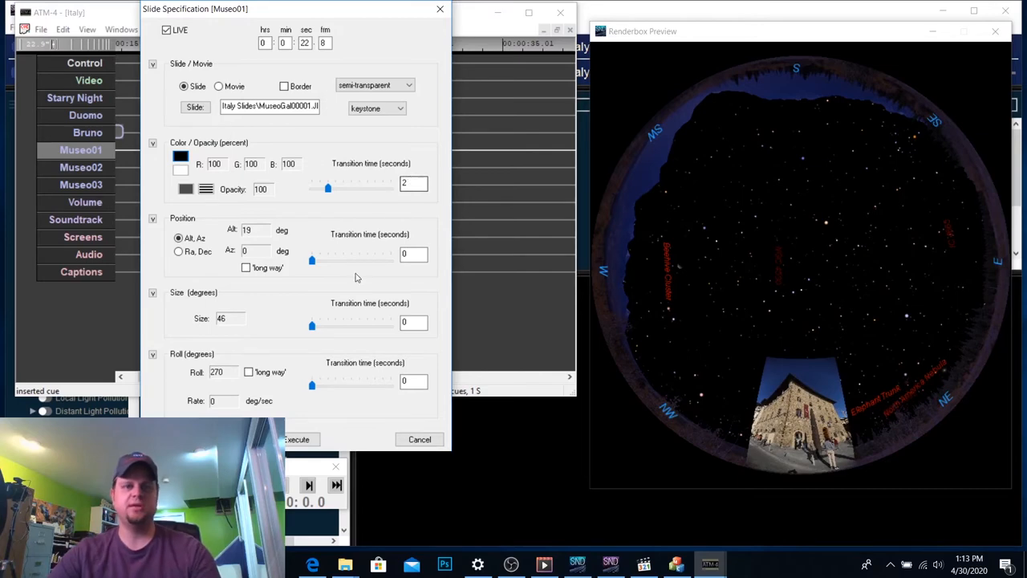
pyautogui.click(419, 439)
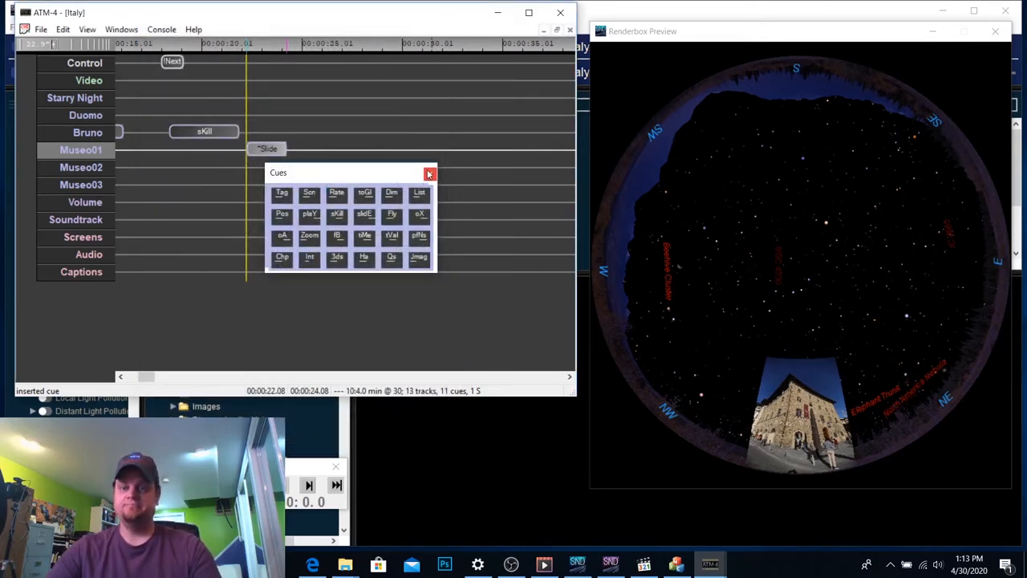
# - Create a live Museo02 slide cue with photo MuseoGal00033 and confirm it
pyautogui.click(430, 173)
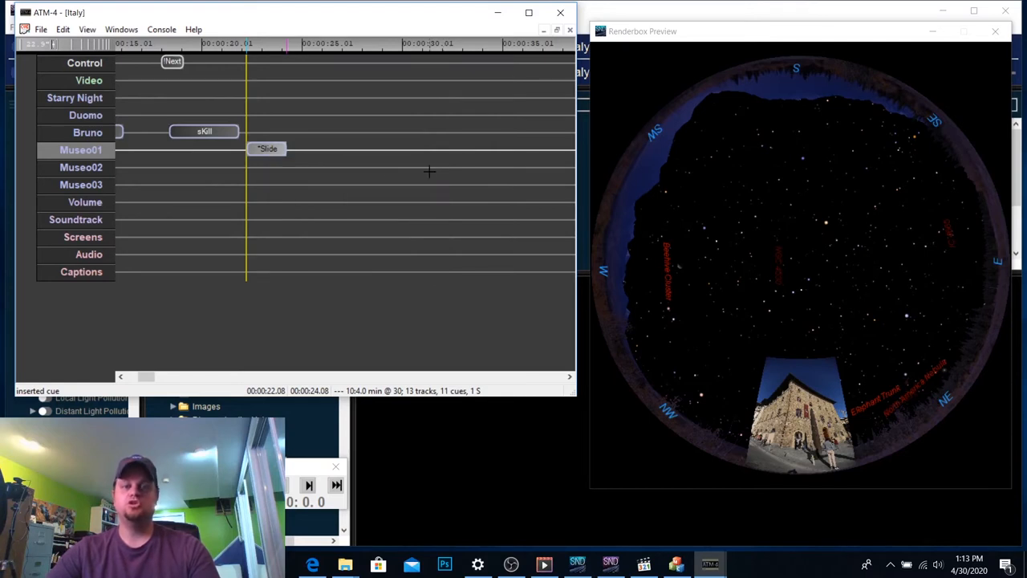
pyautogui.moveTo(299, 168)
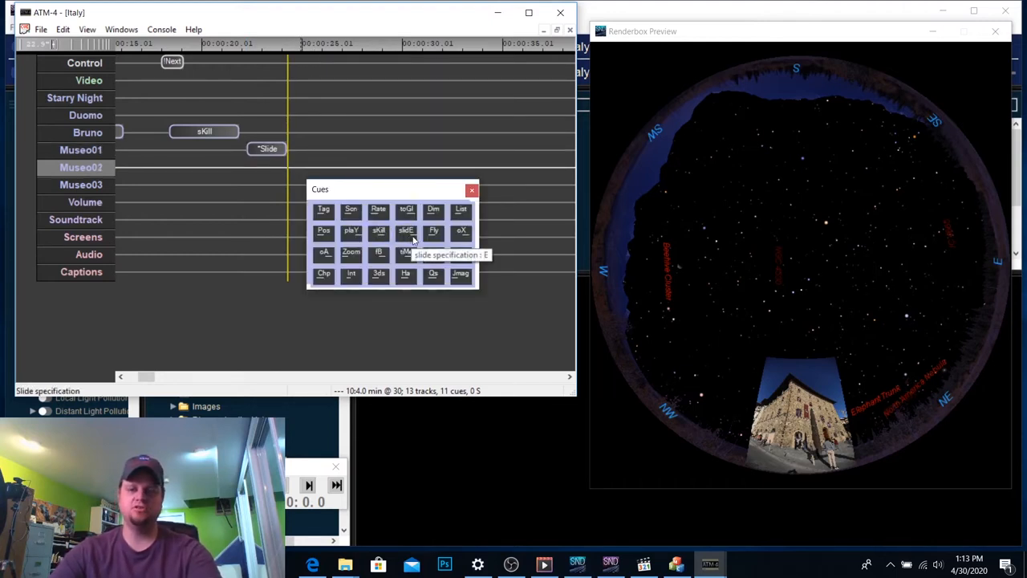
pyautogui.click(405, 230)
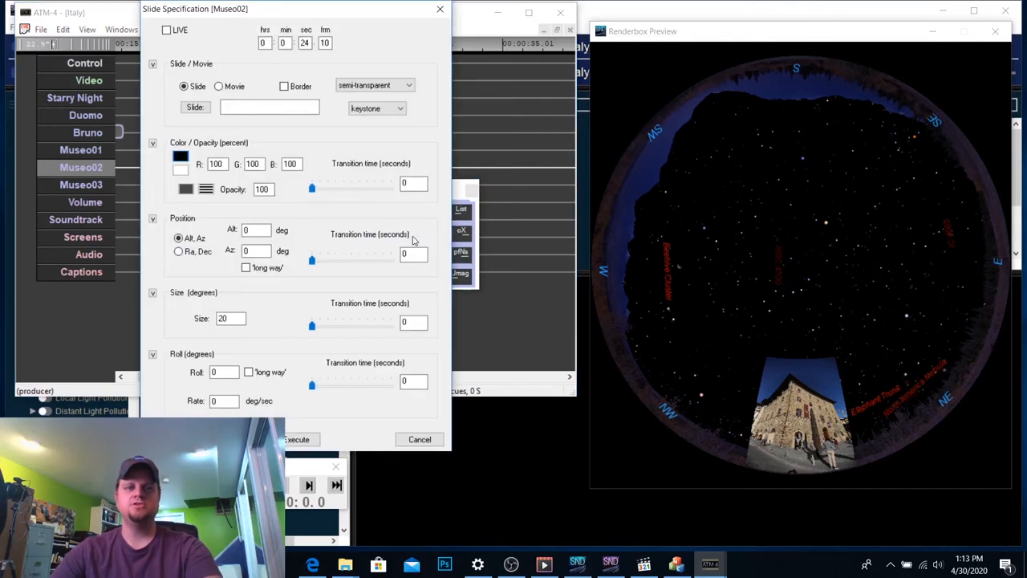
pyautogui.click(167, 29)
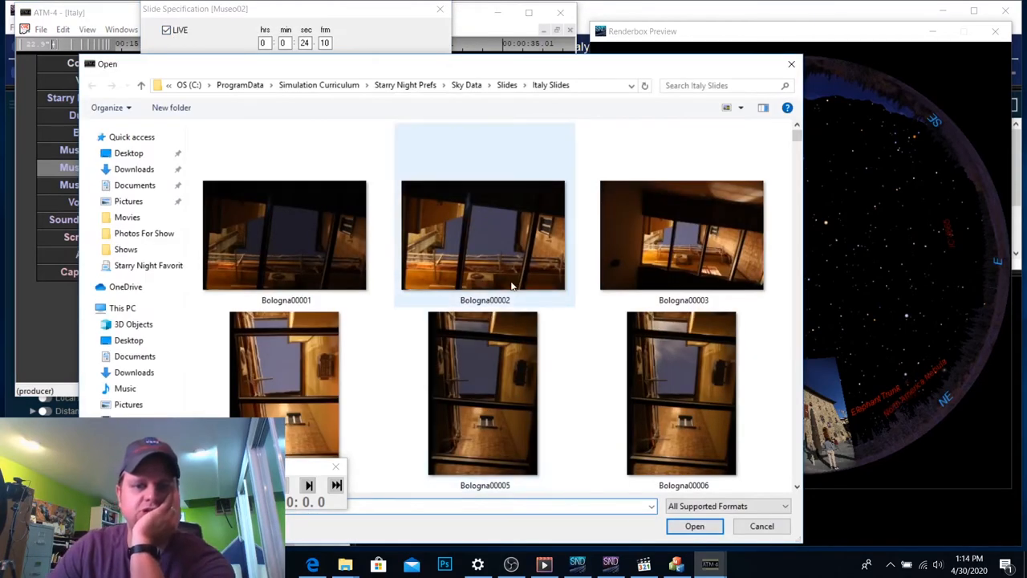
pyautogui.scroll(-3)
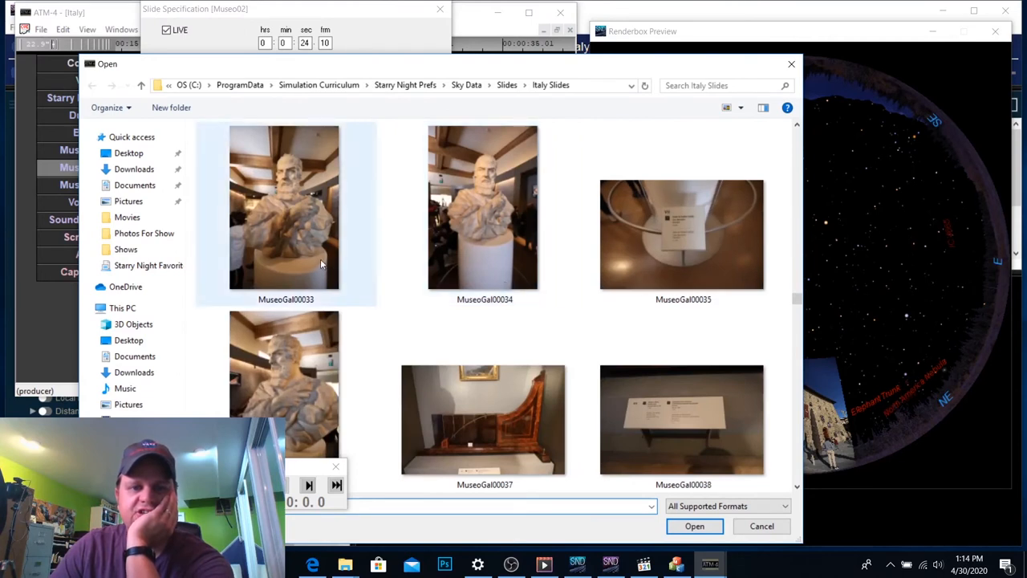
pyautogui.moveTo(307, 205)
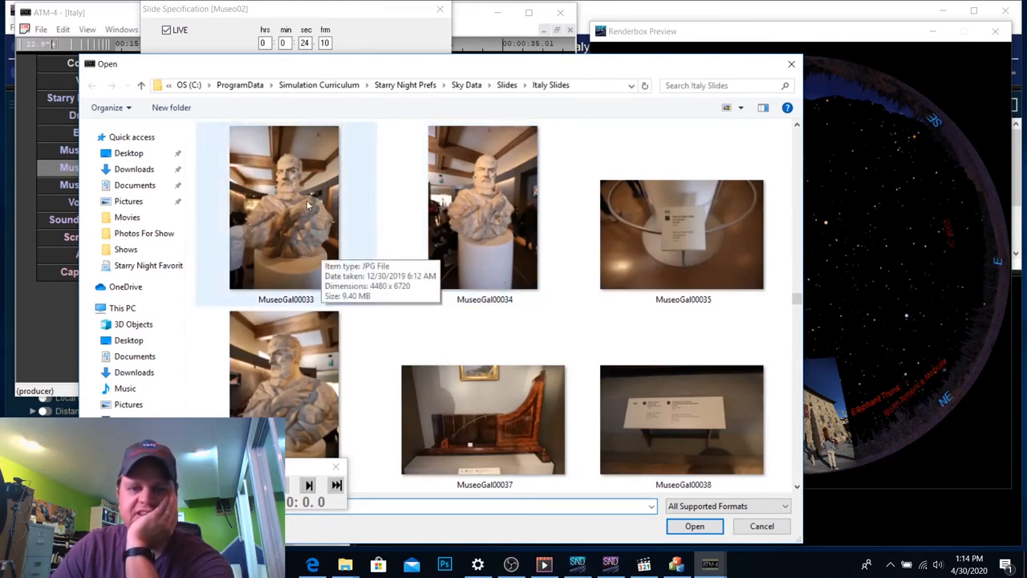
pyautogui.click(285, 206)
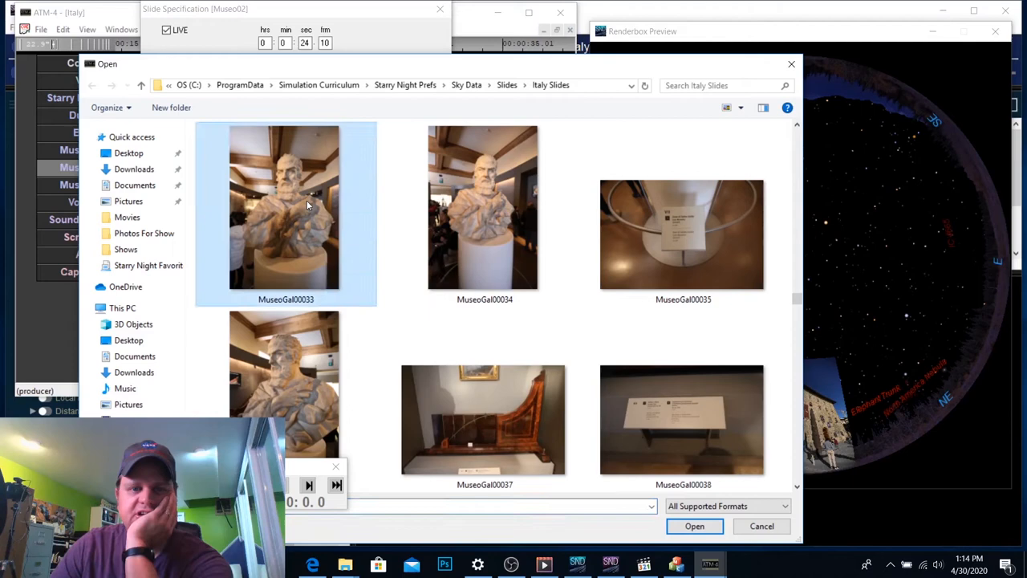
pyautogui.click(694, 525)
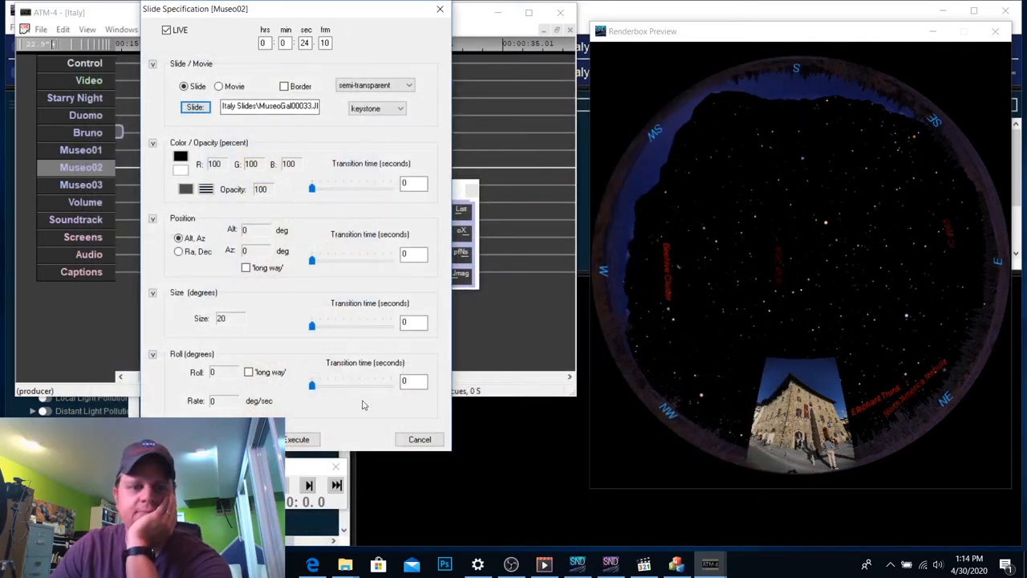
pyautogui.moveTo(260, 246)
pyautogui.write('2')
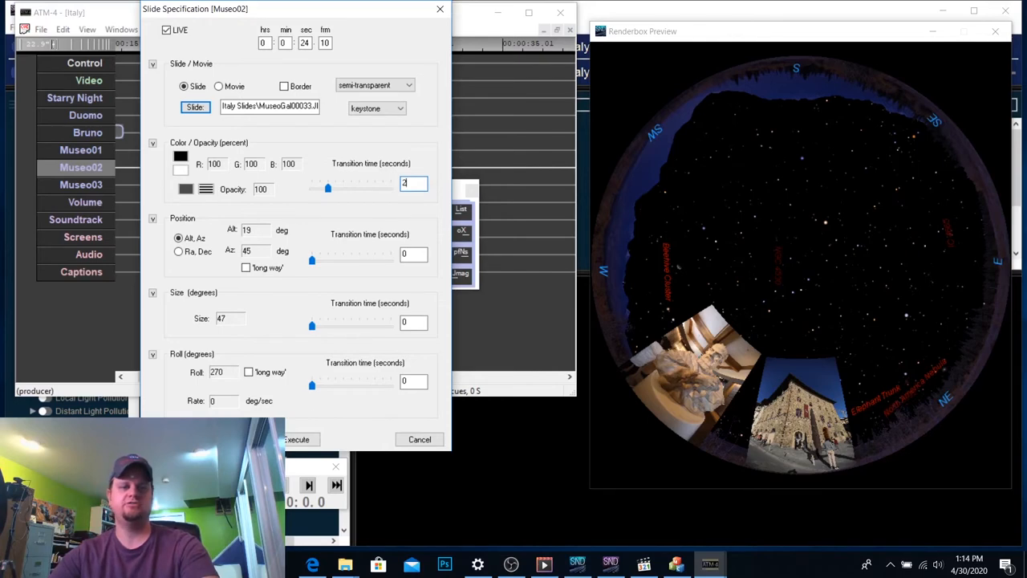
pyautogui.click(296, 439)
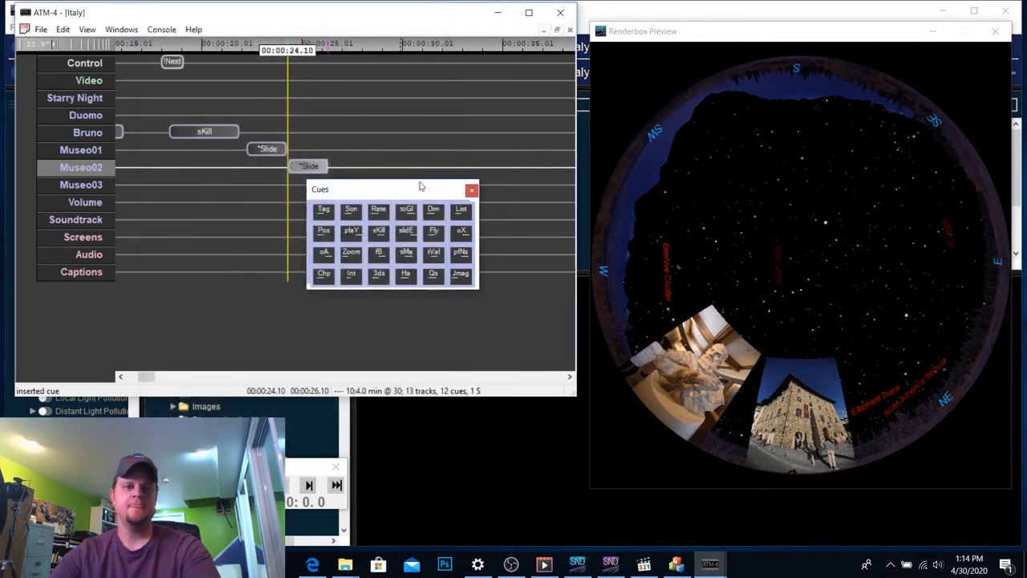
# - Start a Museo03 slide cue at 26 s, browse to MuseoGal00053 and set opacity transition 2
pyautogui.click(472, 190)
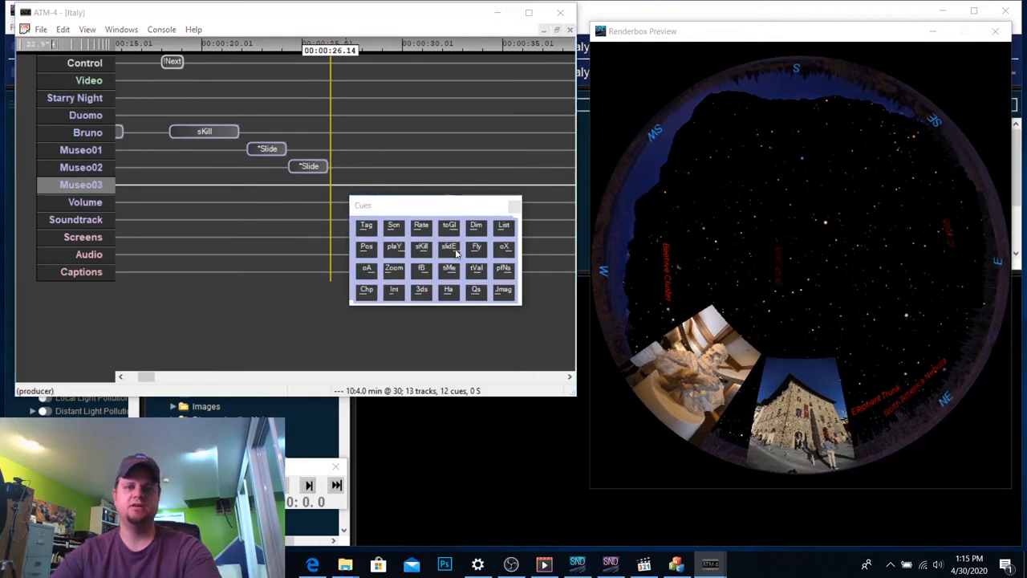
pyautogui.click(448, 245)
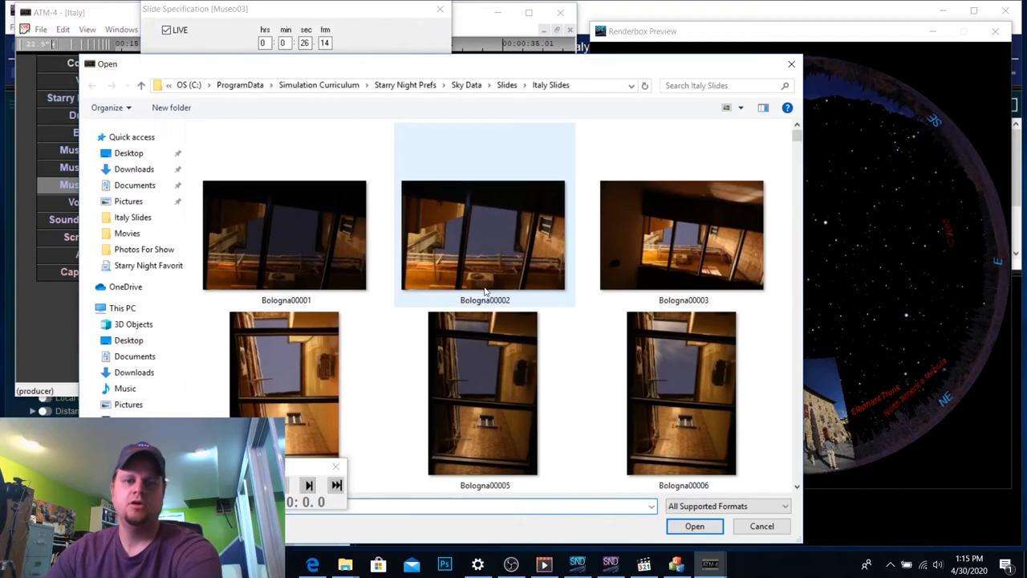
pyautogui.scroll(-3)
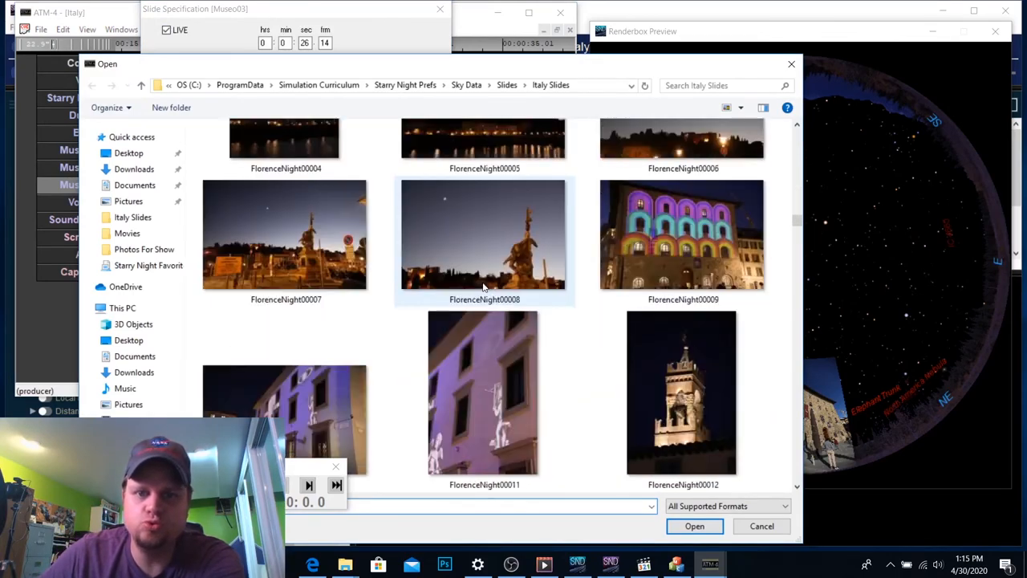
pyautogui.scroll(-3)
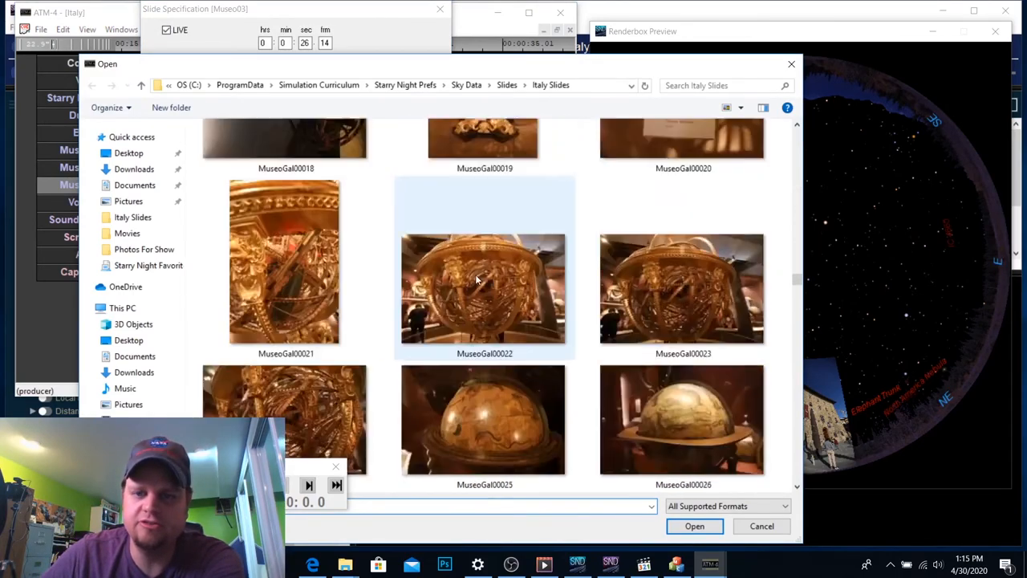
pyautogui.scroll(-3)
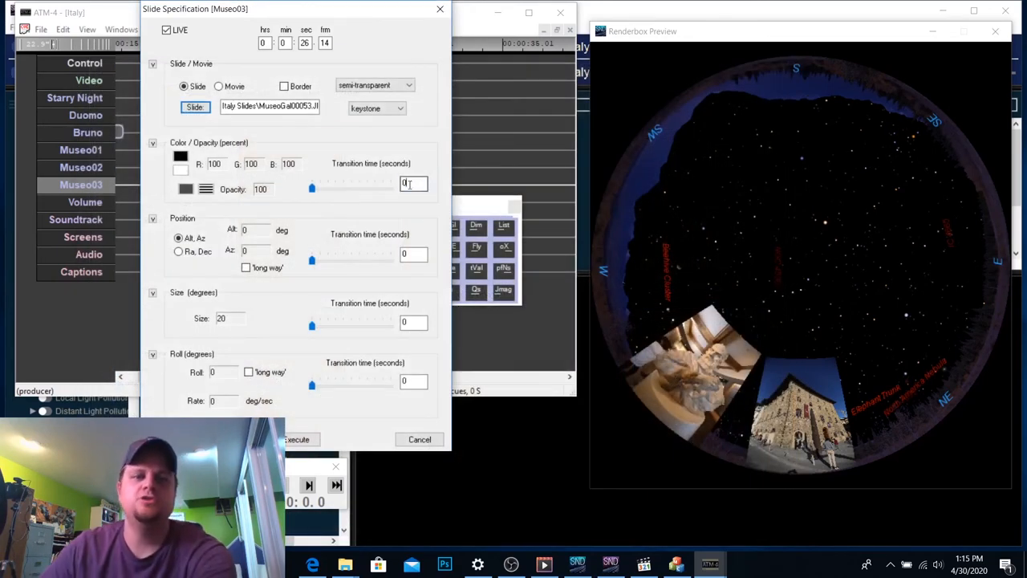
pyautogui.write('2')
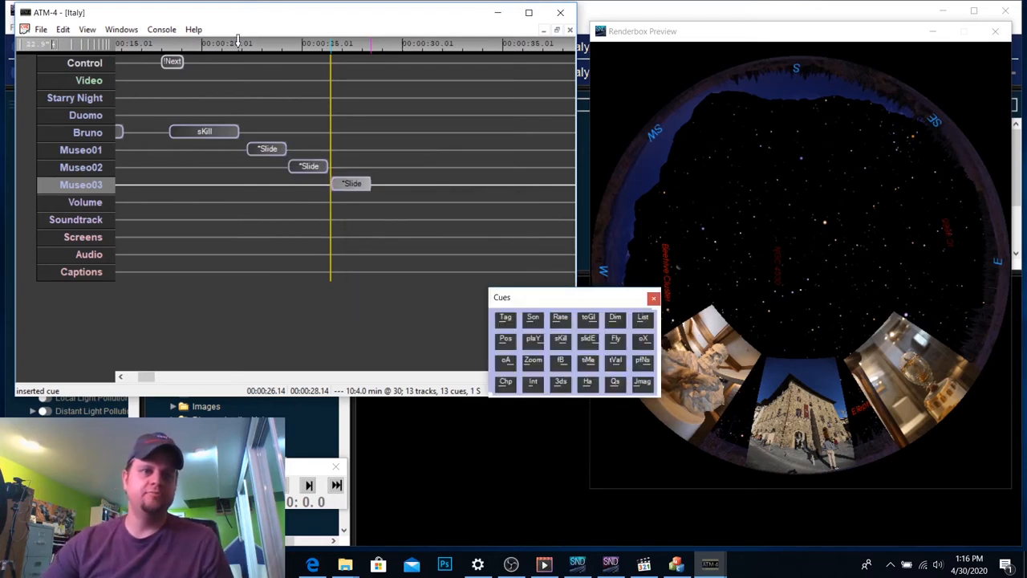
pyautogui.click(239, 43)
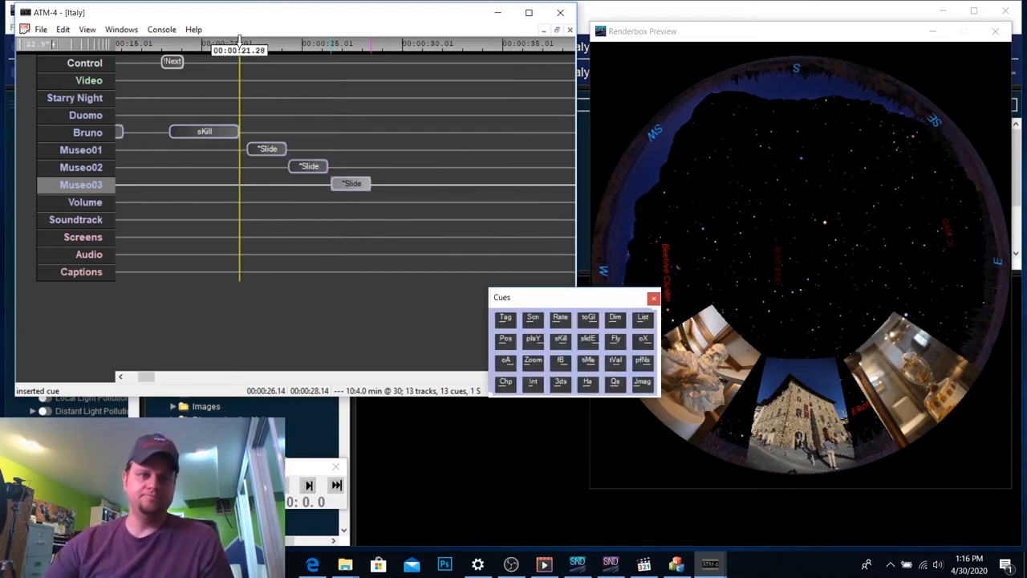
pyautogui.press('Ctrl+k')
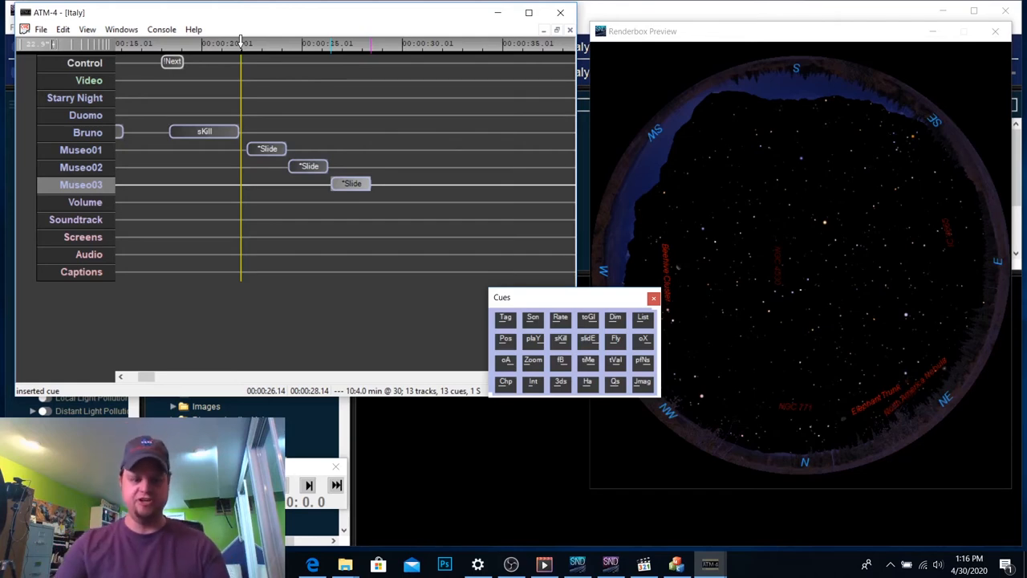
pyautogui.press('ctrl+k')
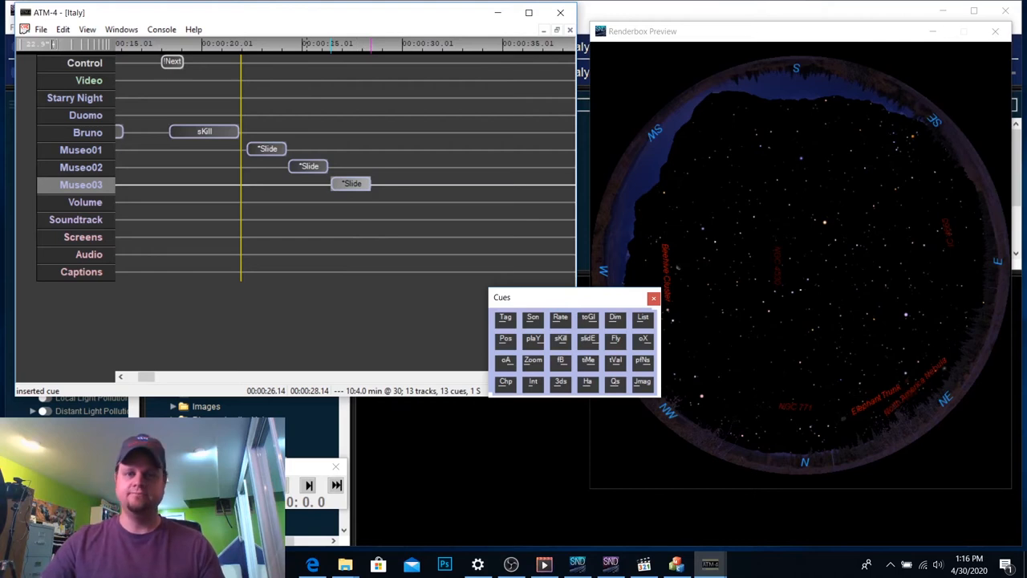
pyautogui.click(653, 297)
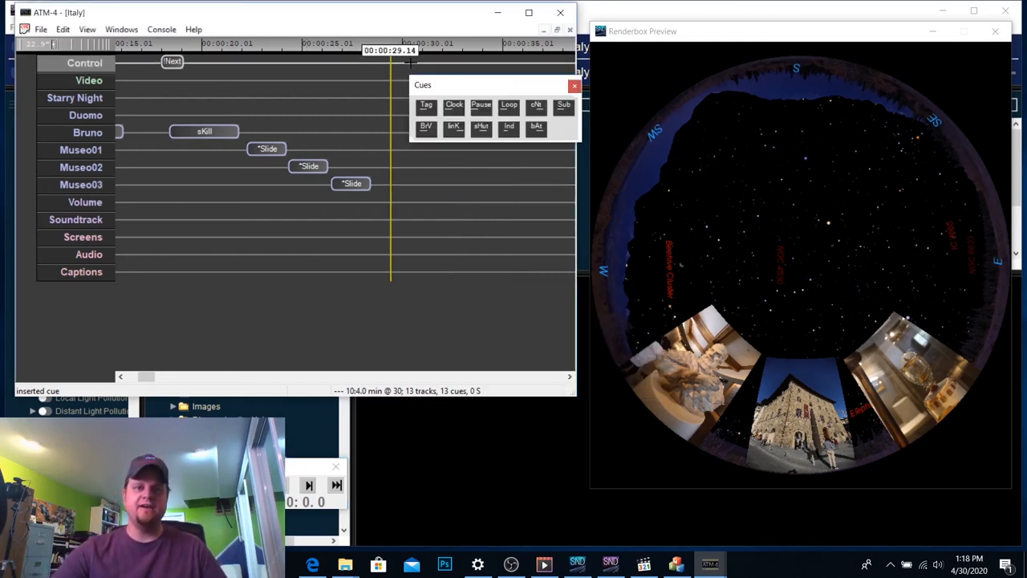
# - Insert a Pause cue at 29 s tagged 'Talk about Galileo's Middle Finger'
pyautogui.click(481, 105)
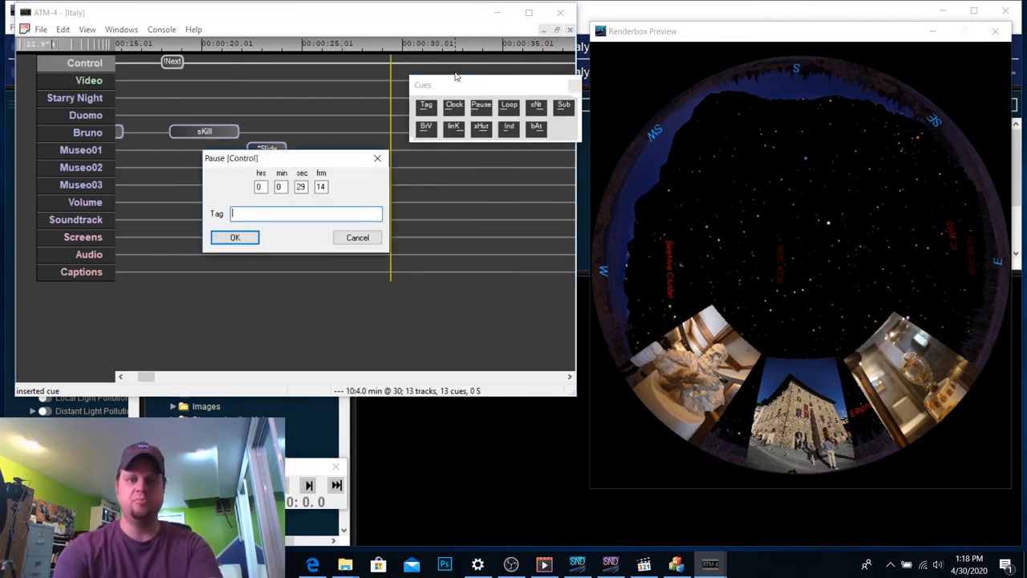
pyautogui.write('Talk about')
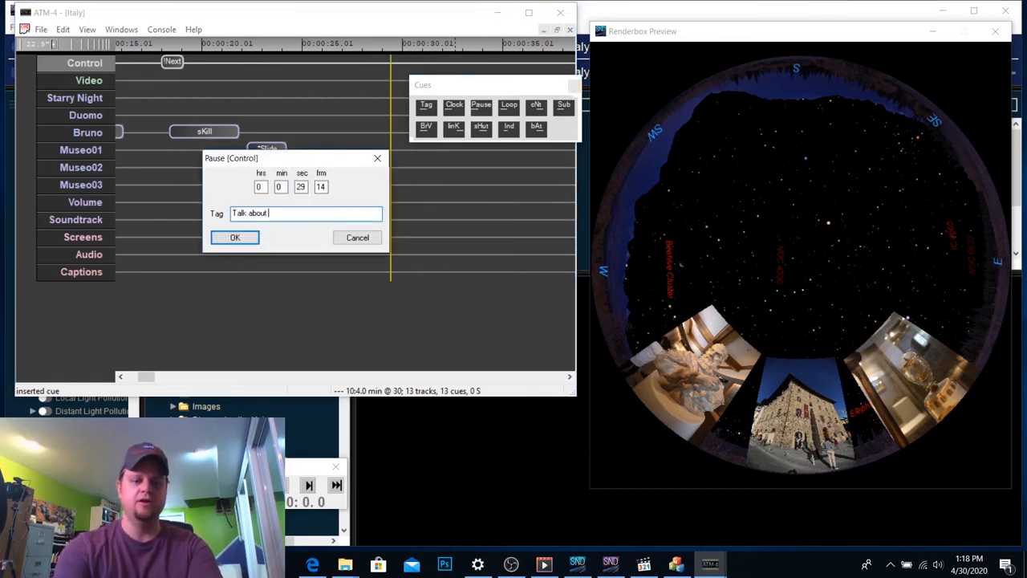
pyautogui.write('Galileo')
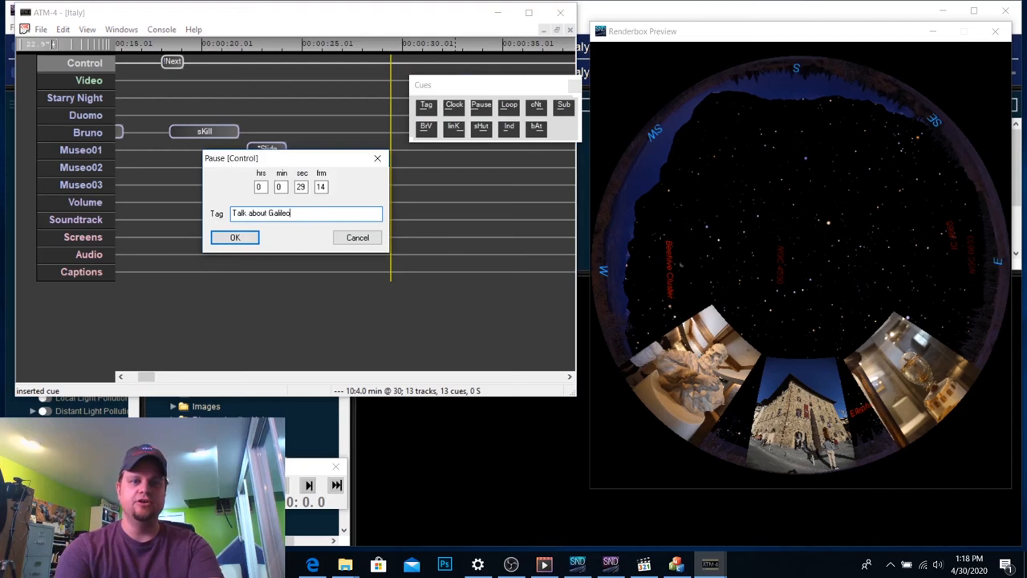
pyautogui.write("'s Middle")
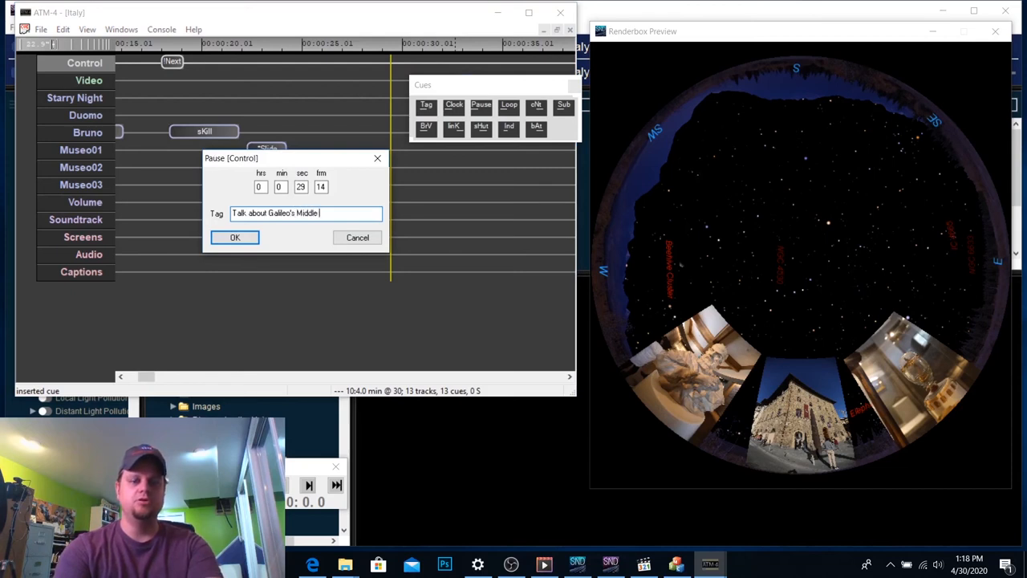
pyautogui.write('Fin')
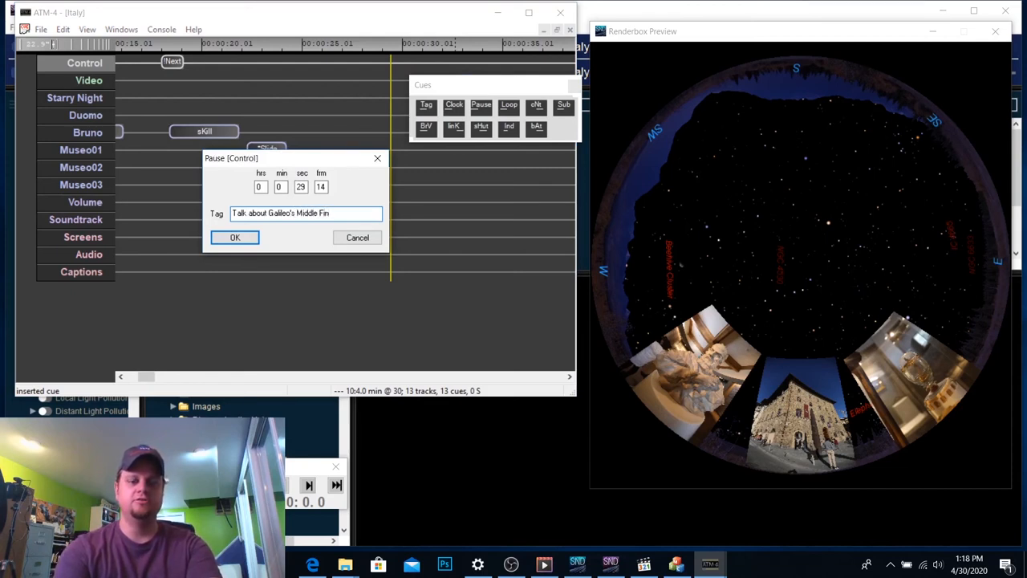
pyautogui.write('ger')
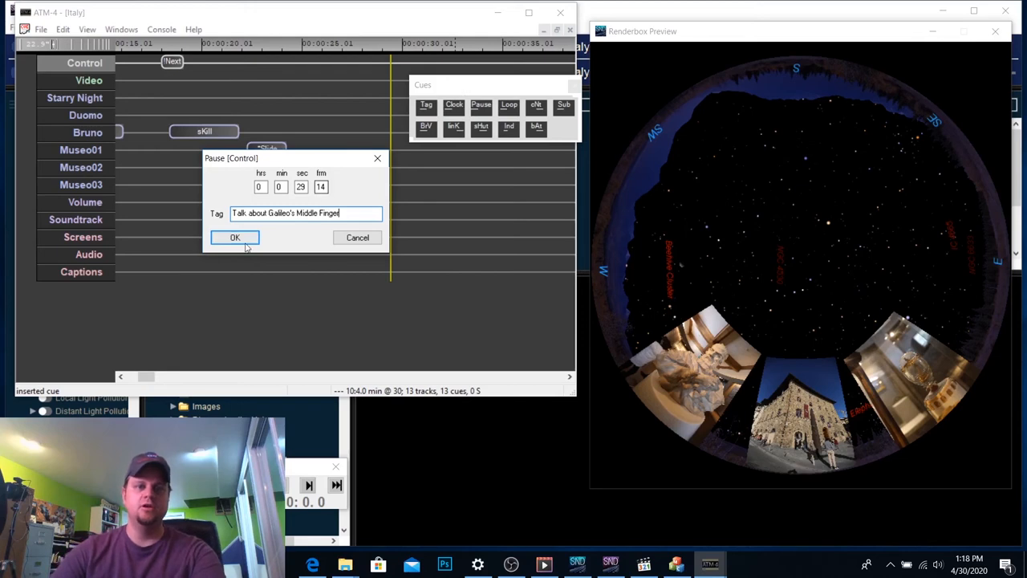
pyautogui.click(234, 238)
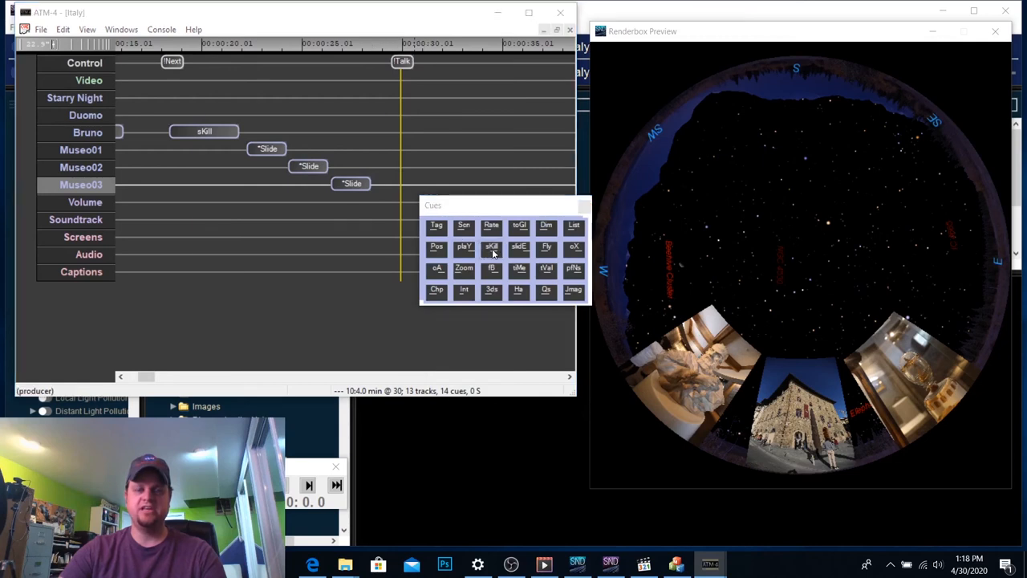
# - Insert an sKill cue on Museo03 removing all slides, then rewind to about 22 s
pyautogui.click(492, 247)
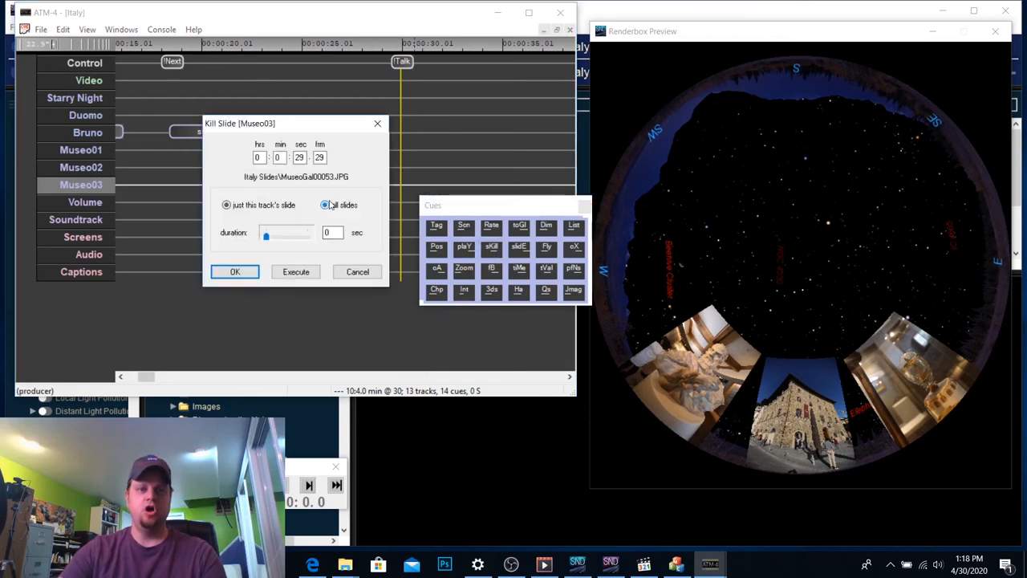
pyautogui.click(325, 204)
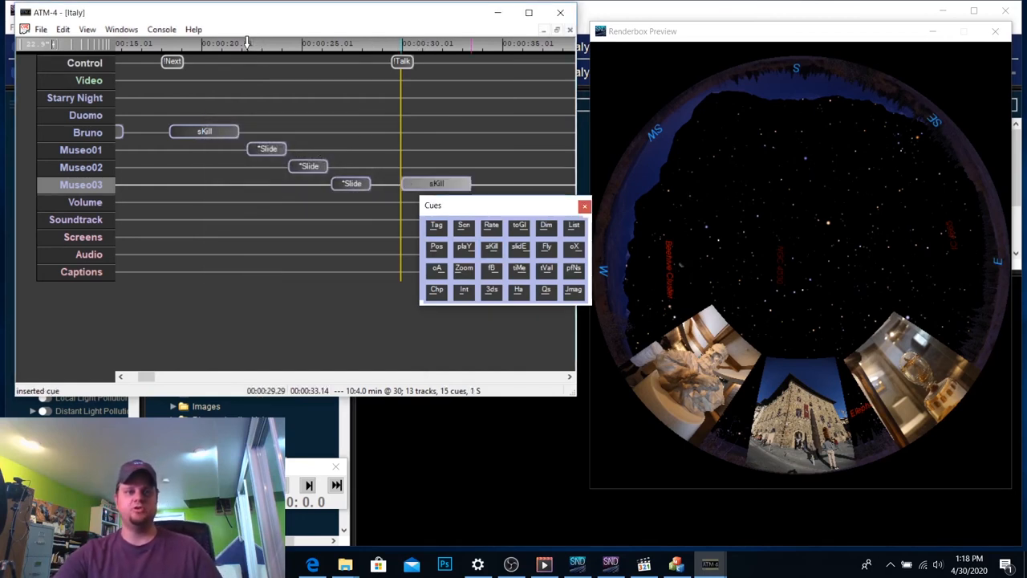
pyautogui.click(245, 43)
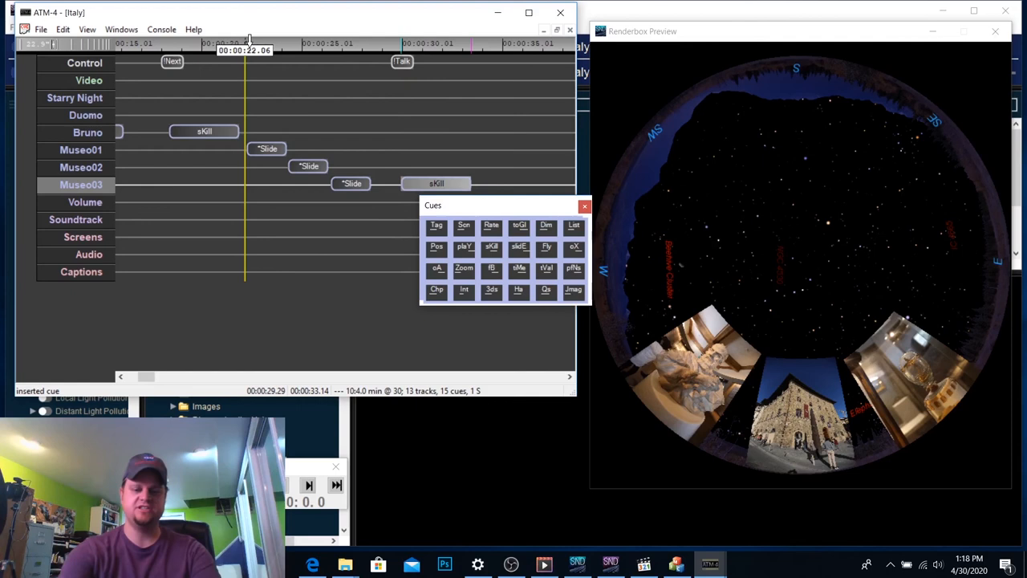